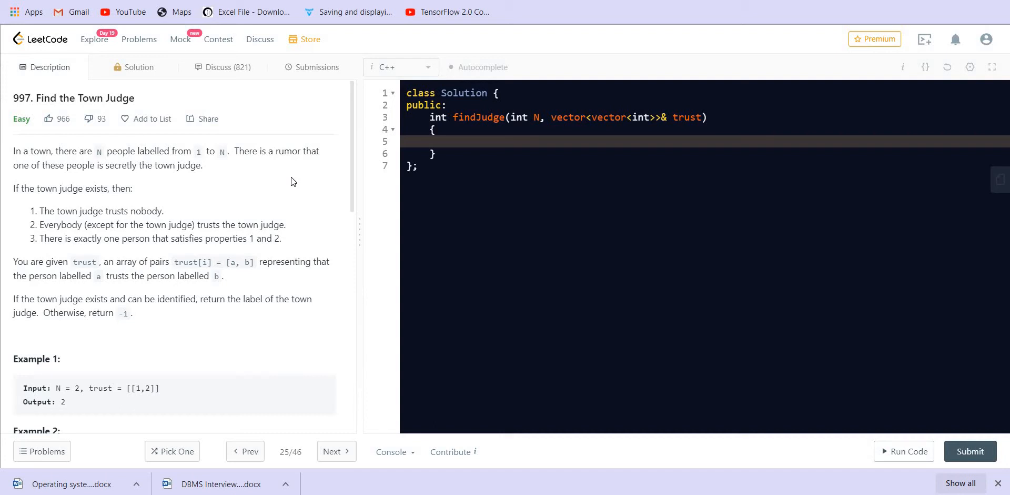
pyautogui.moveTo(292, 178)
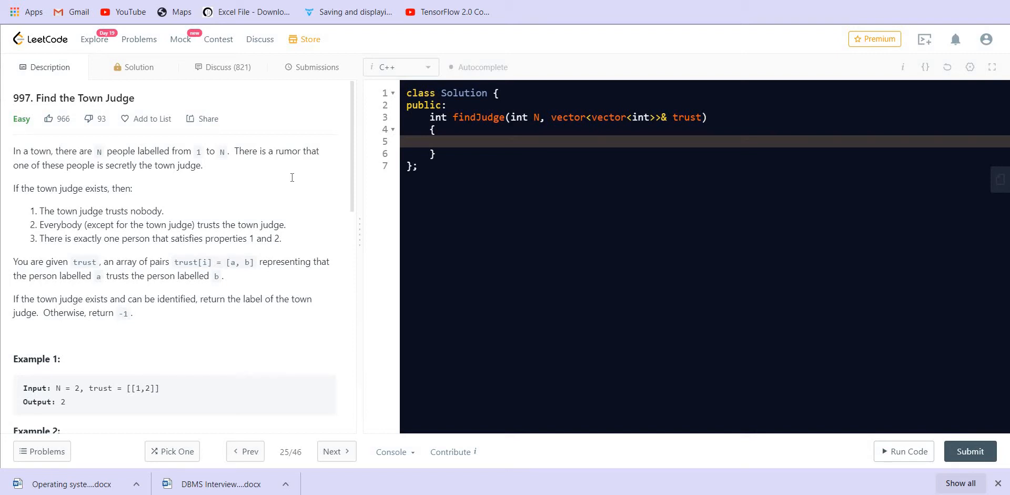
pyautogui.moveTo(291, 182)
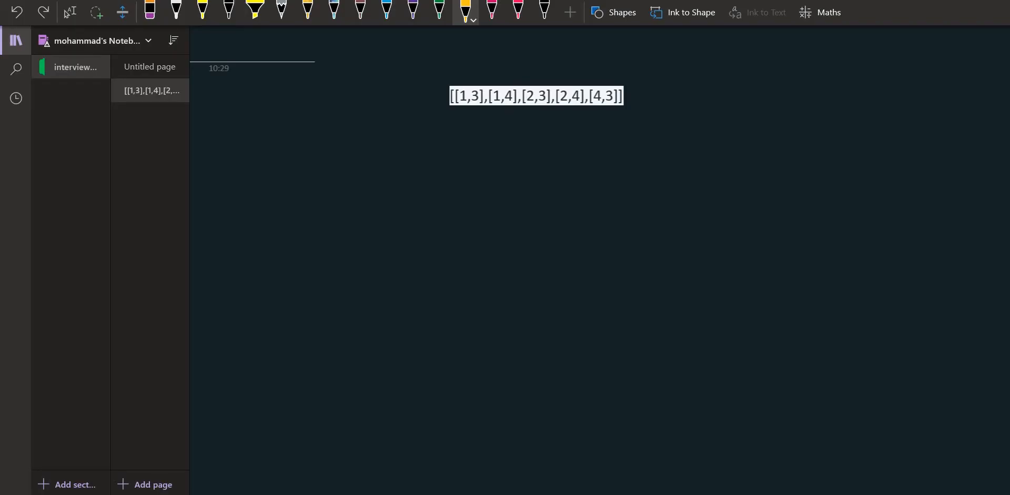
# Step: With the pink pen, underline the pair [1,3] and draw trust arrows 1→3 and 1→4
pyautogui.click(519, 11)
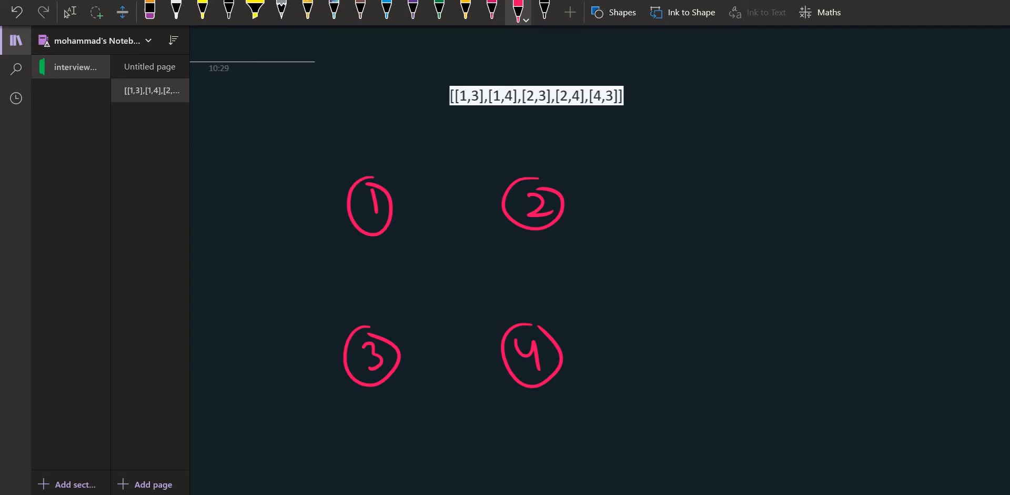
pyautogui.moveTo(459, 109); pyautogui.dragTo(486, 109)
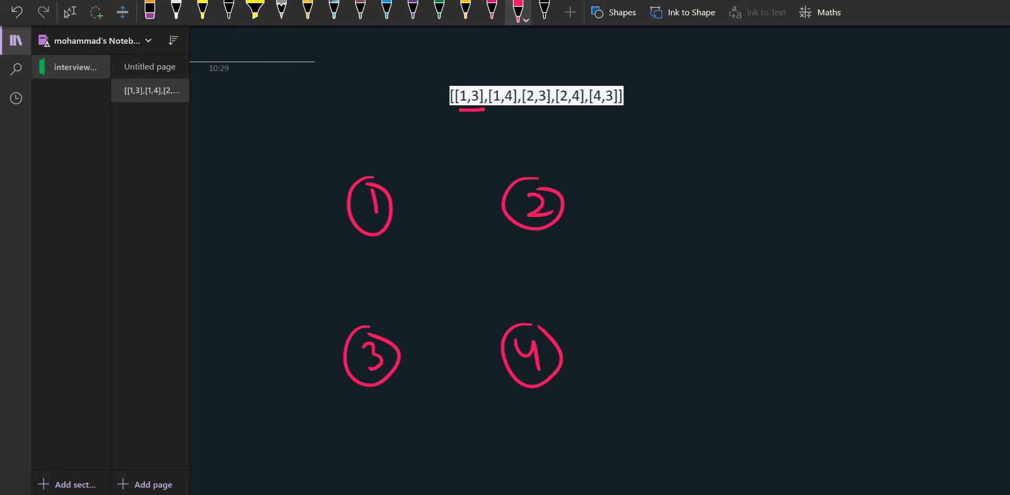
pyautogui.moveTo(373, 236); pyautogui.dragTo(375, 316)
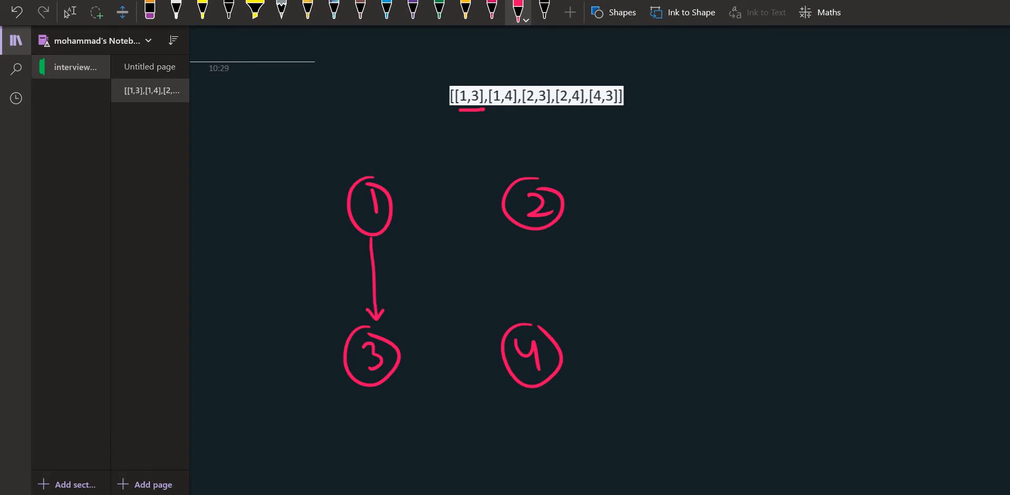
pyautogui.moveTo(389, 228); pyautogui.dragTo(501, 312)
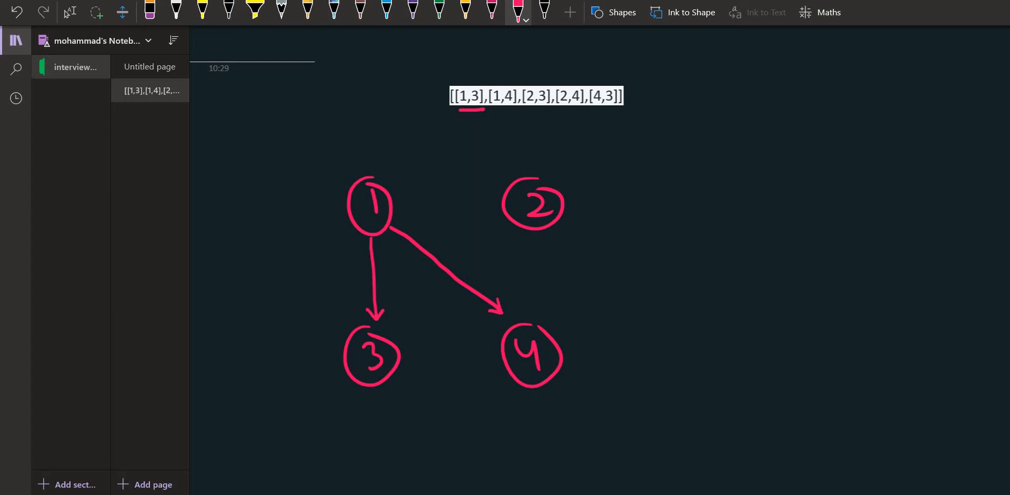
# Step: Draw the remaining trust arrows 2→3, 2→4 and 4→3 so all point toward node 3
pyautogui.moveTo(516, 222); pyautogui.dragTo(416, 344)
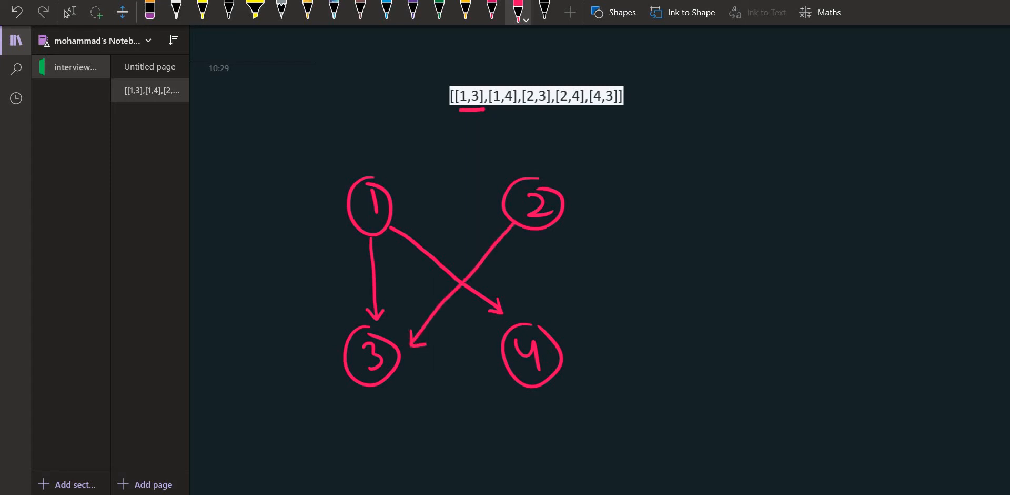
pyautogui.moveTo(538, 231); pyautogui.dragTo(547, 286)
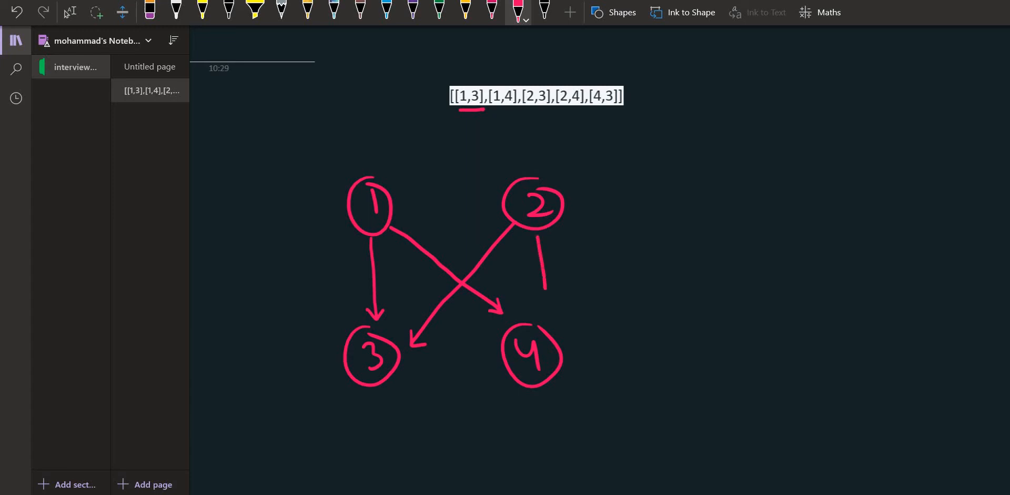
pyautogui.moveTo(543, 232); pyautogui.dragTo(550, 312)
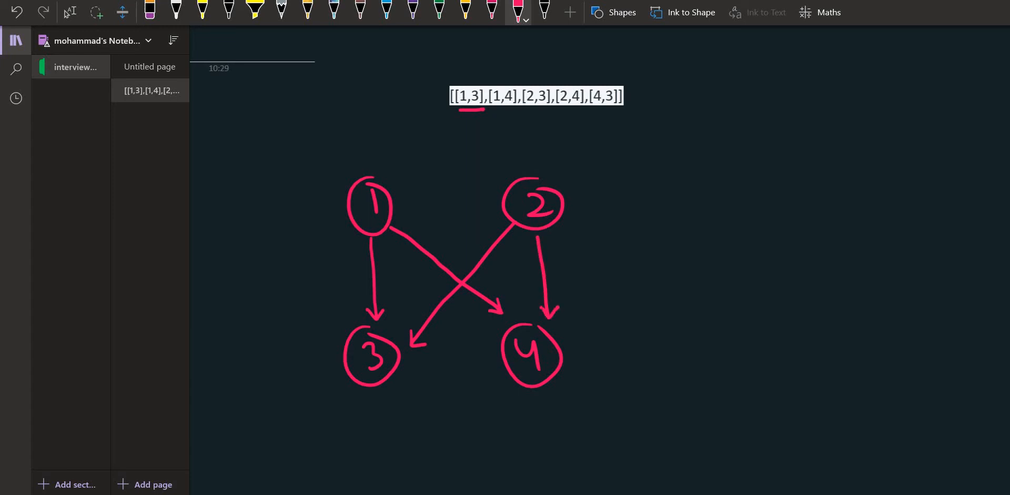
pyautogui.moveTo(428, 380); pyautogui.dragTo(507, 372)
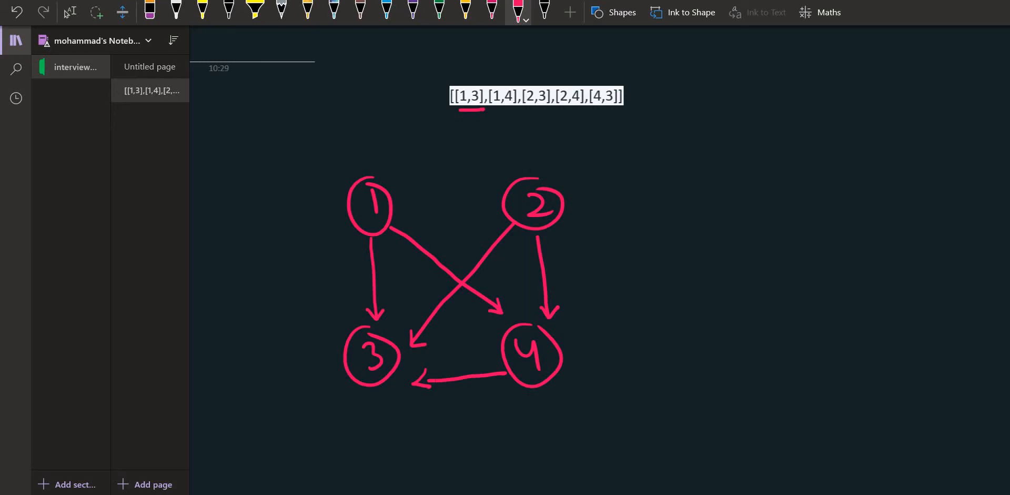
# Step: Sketch a circled N judge node with an incoming arrow to the right of the graph
pyautogui.moveTo(762, 179); pyautogui.dragTo(767, 207)
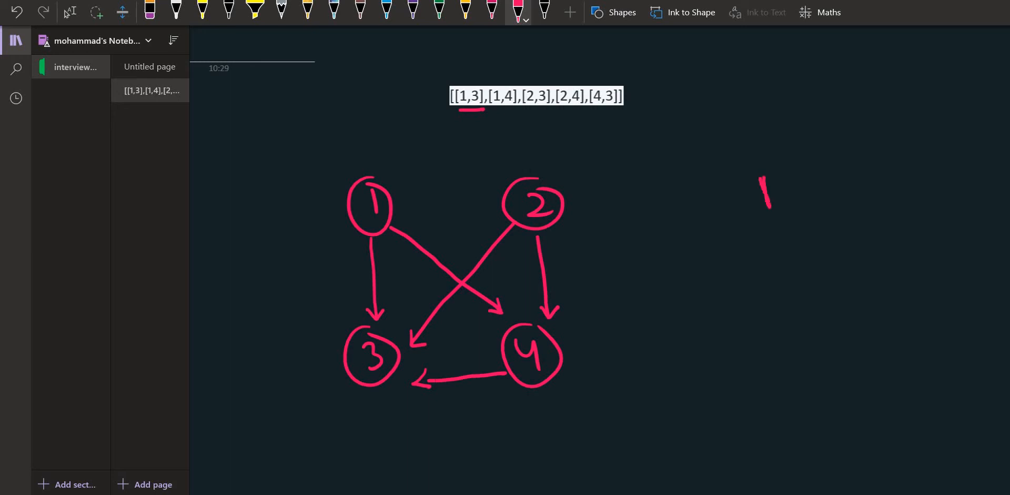
pyautogui.moveTo(764, 180); pyautogui.dragTo(777, 213)
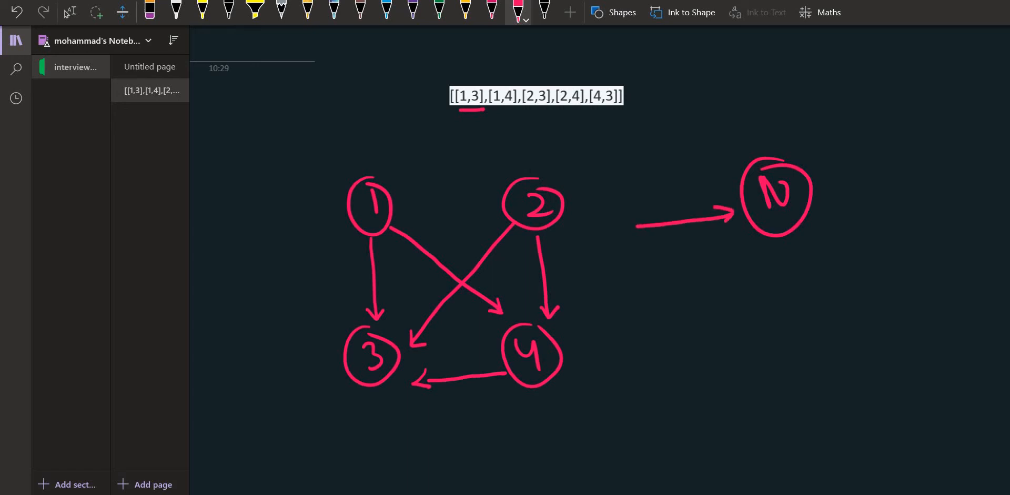
pyautogui.moveTo(808, 194); pyautogui.dragTo(899, 161)
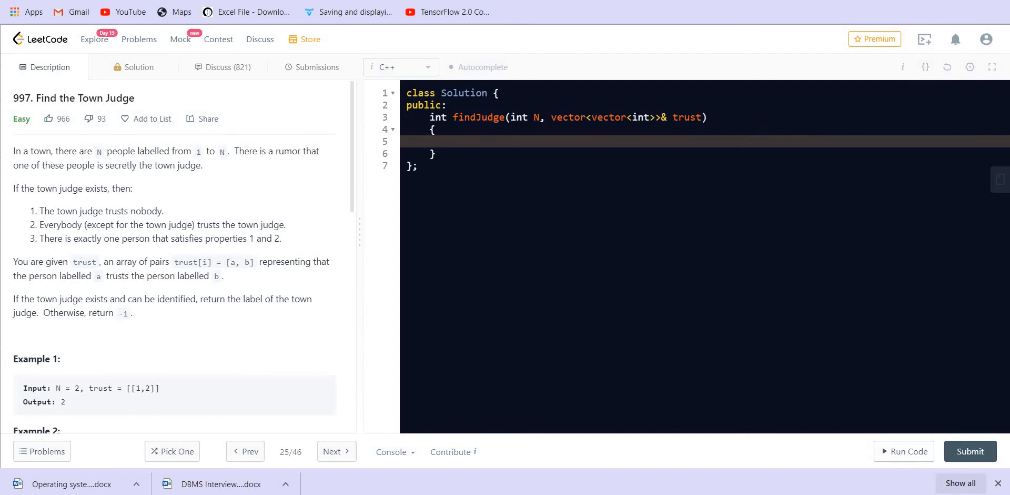
pyautogui.moveTo(519, 155)
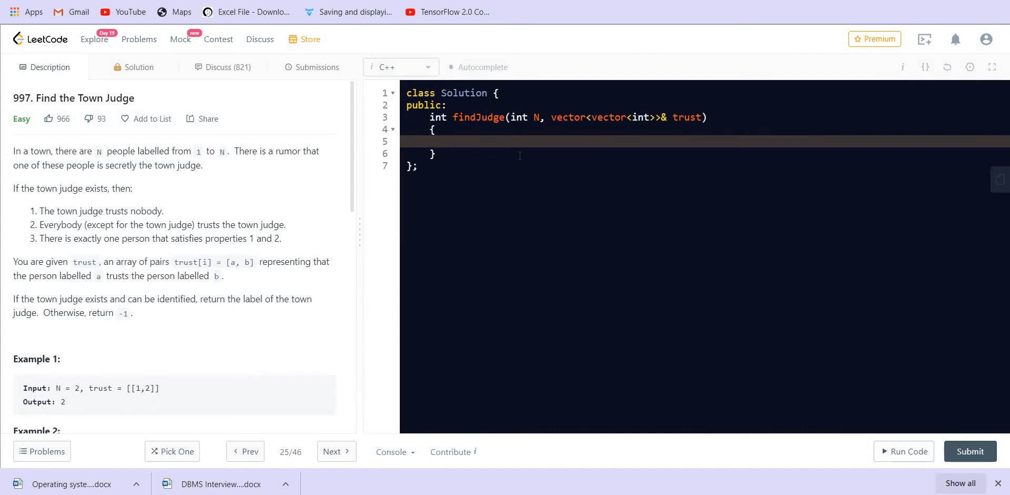
# Step: Declare vector<int> in(N) and out(N) degree counters in findJudge
pyautogui.write('vector')
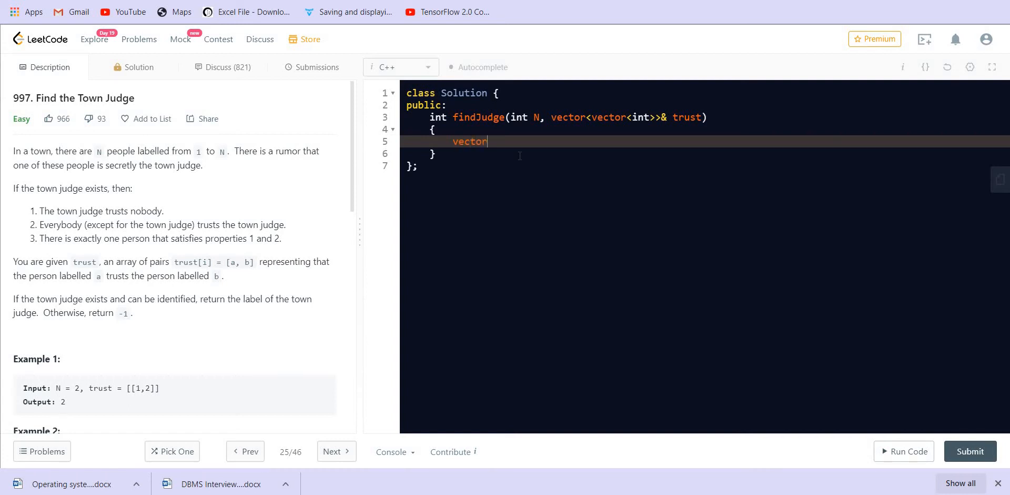
pyautogui.write('<in')
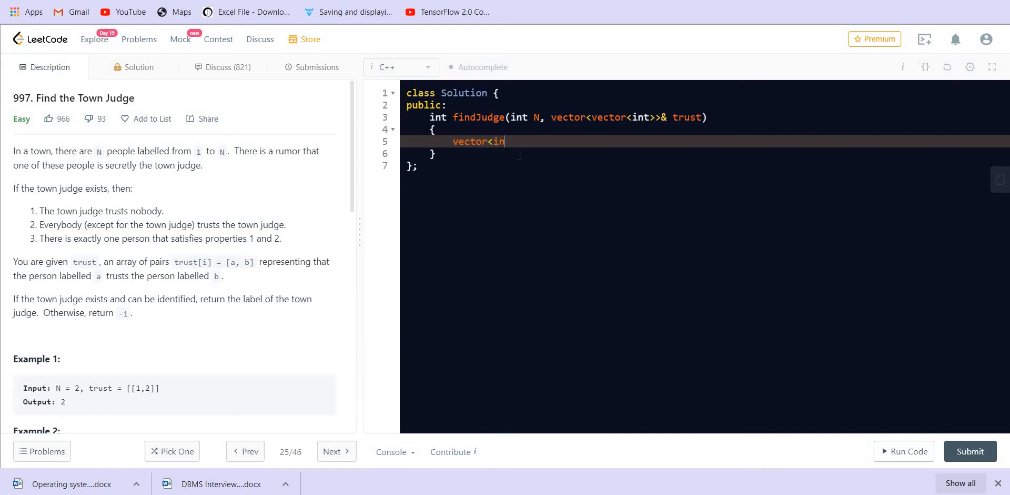
pyautogui.write('t>')
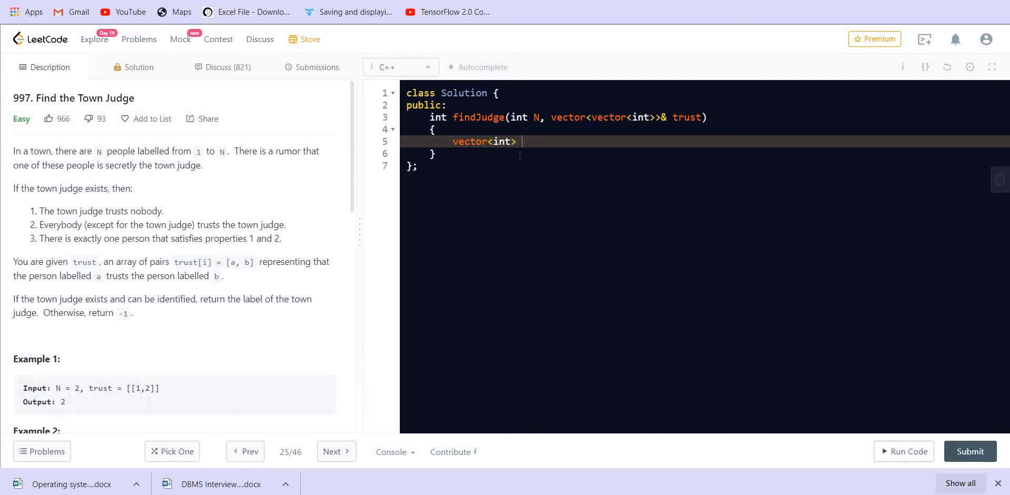
pyautogui.write('in,')
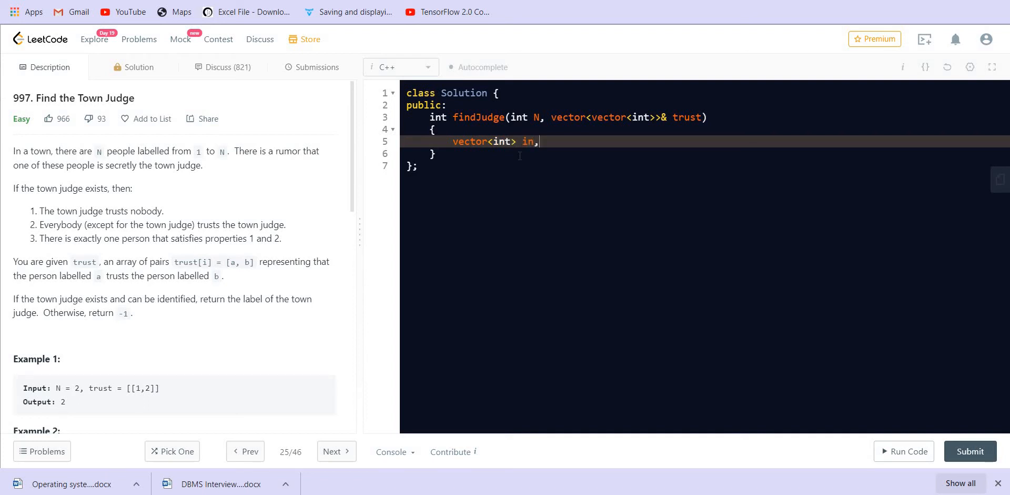
pyautogui.write('out')
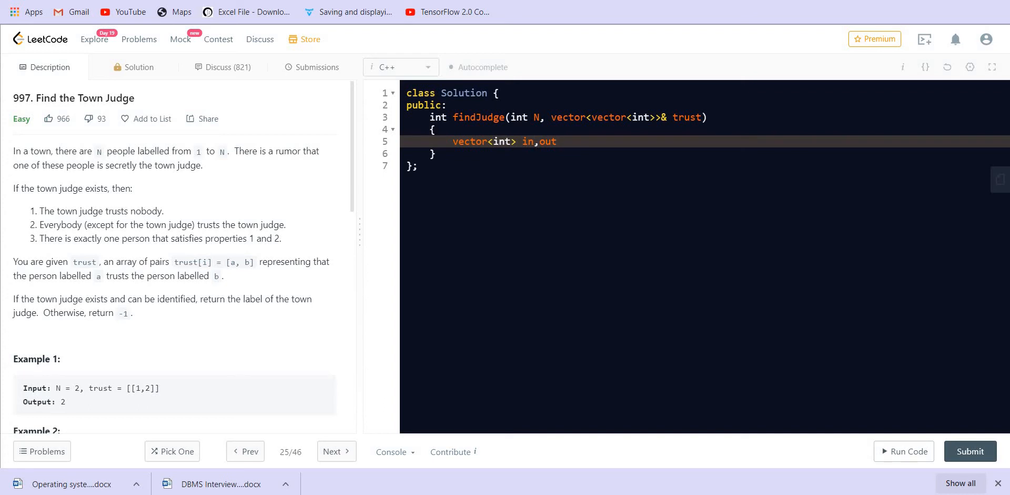
pyautogui.write('(N)')
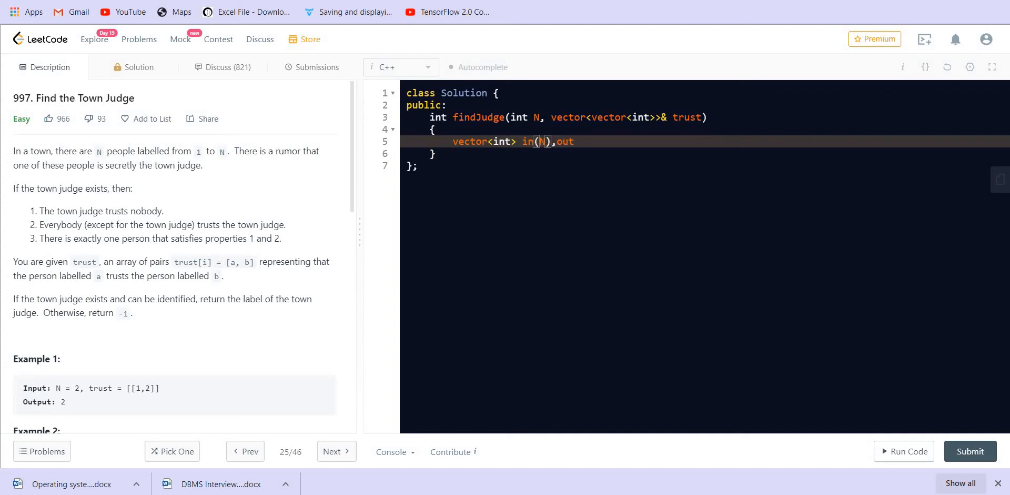
pyautogui.write('(N);')
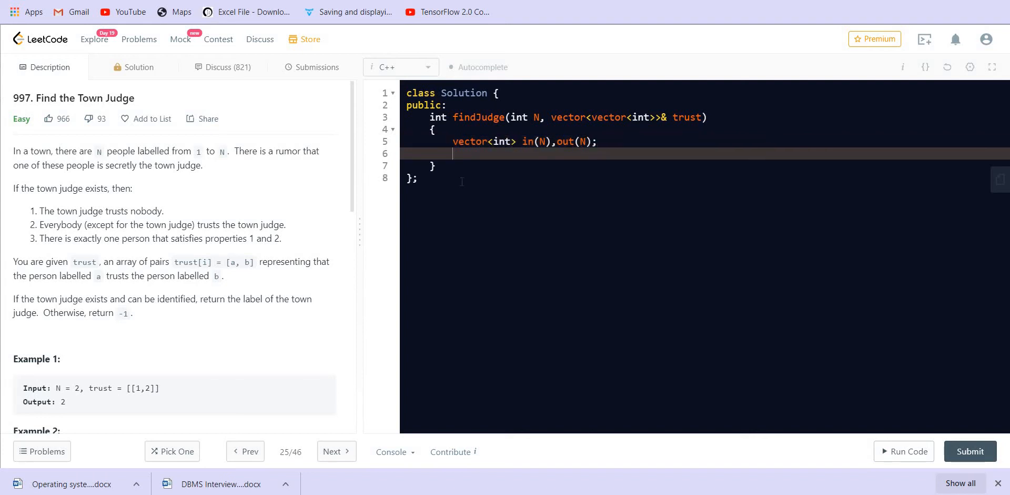
# Step: Add an empty for(auto a:trust) loop with braces below the vector declarations
pyautogui.write('for(')
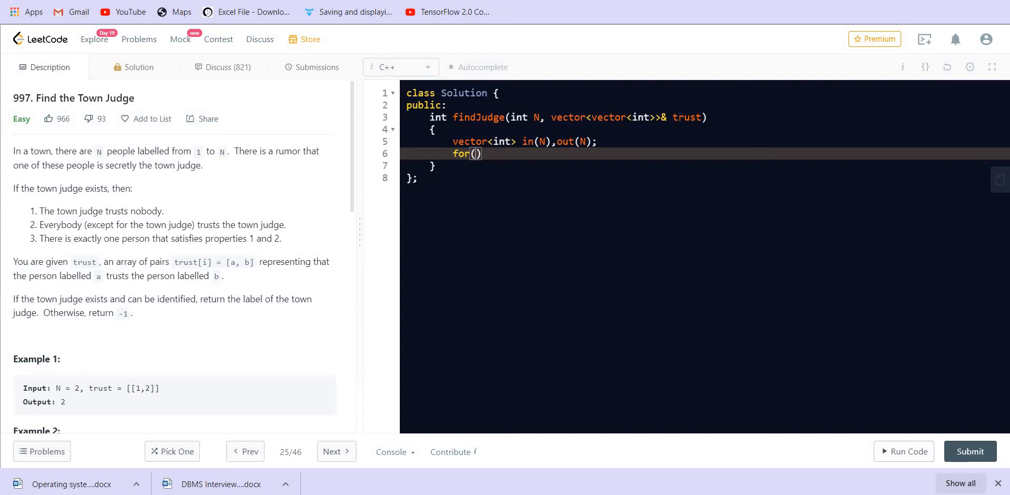
pyautogui.moveTo(667, 127)
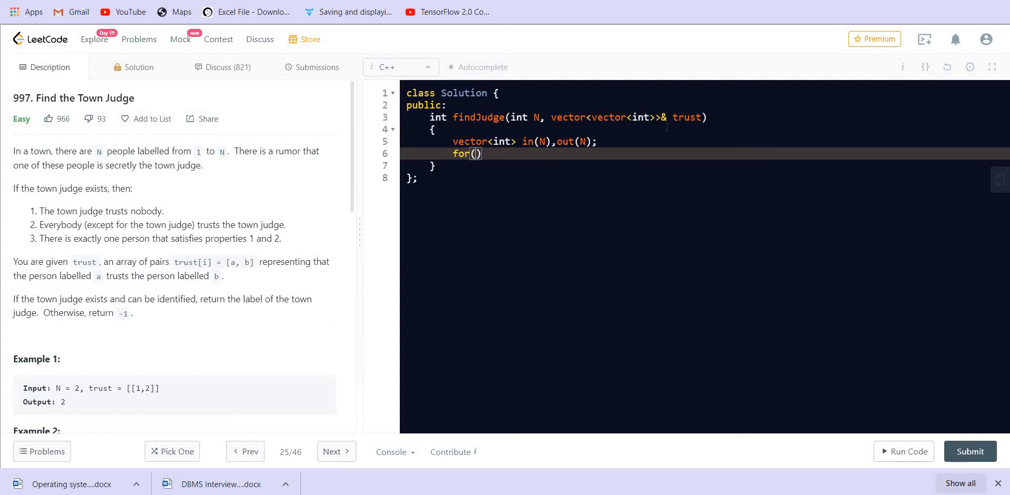
pyautogui.doubleClick(687, 117)
pyautogui.write('auto a:')
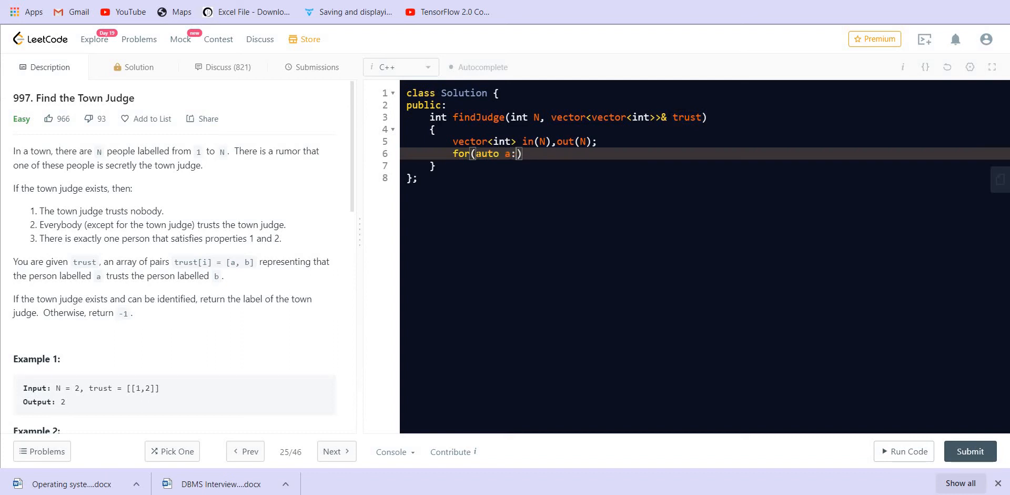
pyautogui.write('trus')
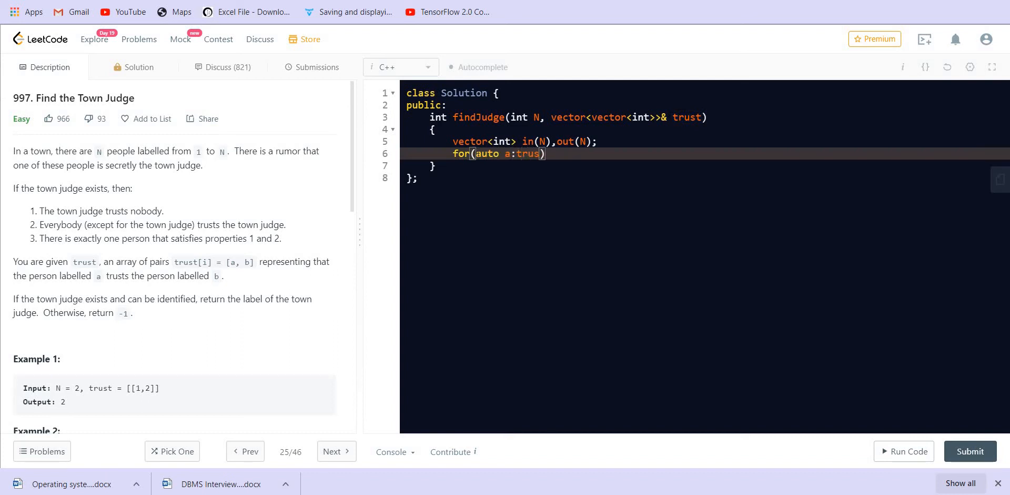
pyautogui.write('t')
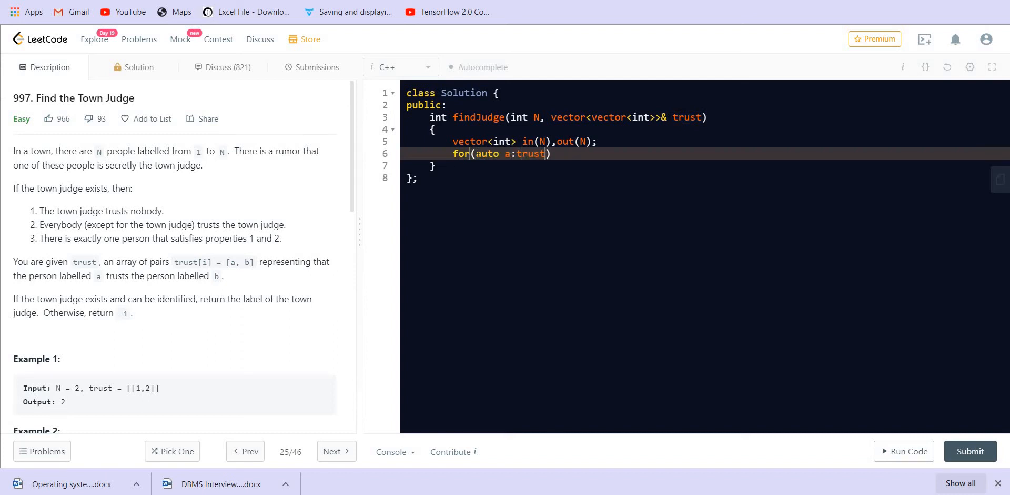
pyautogui.write('{')
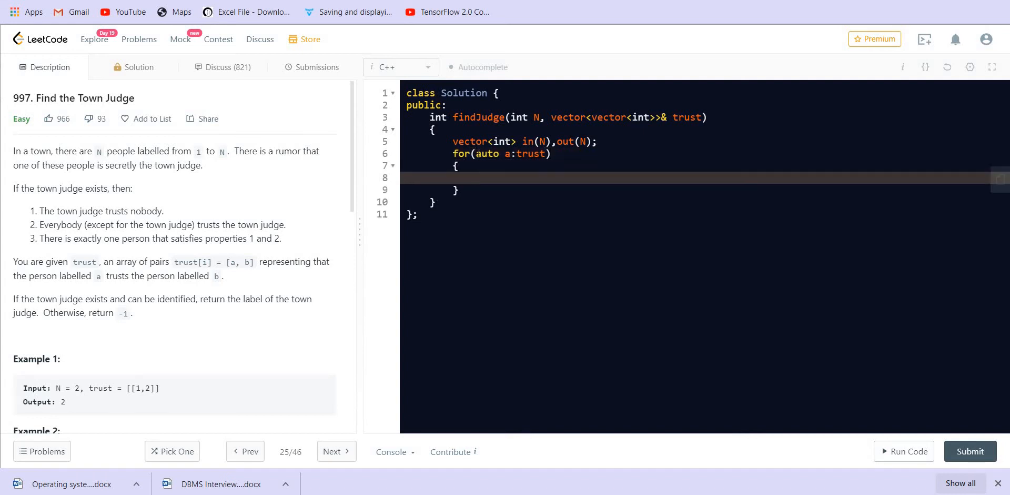
pyautogui.click(476, 178)
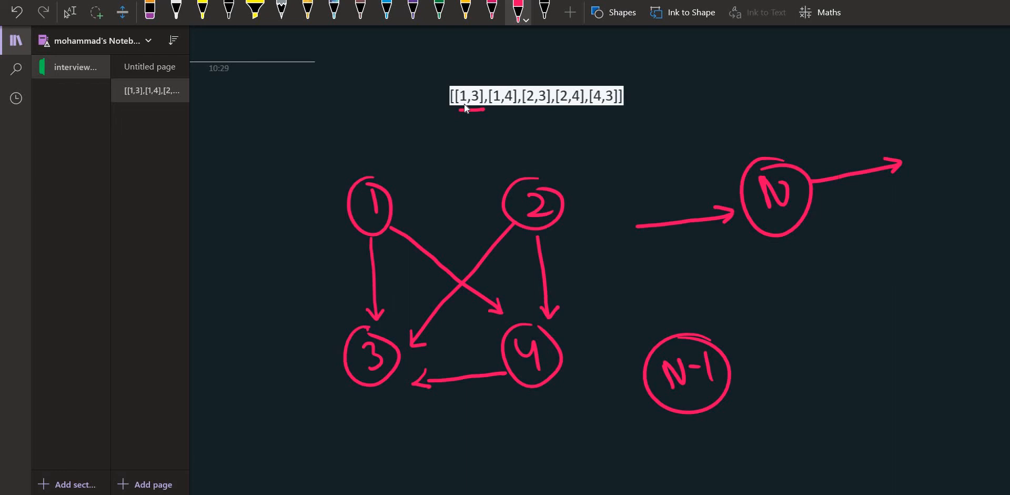
# Step: Mark the sketched trust graph in OneNote while reviewing the N and N-1 annotations
pyautogui.moveTo(258, 128); pyautogui.dragTo(300, 125)
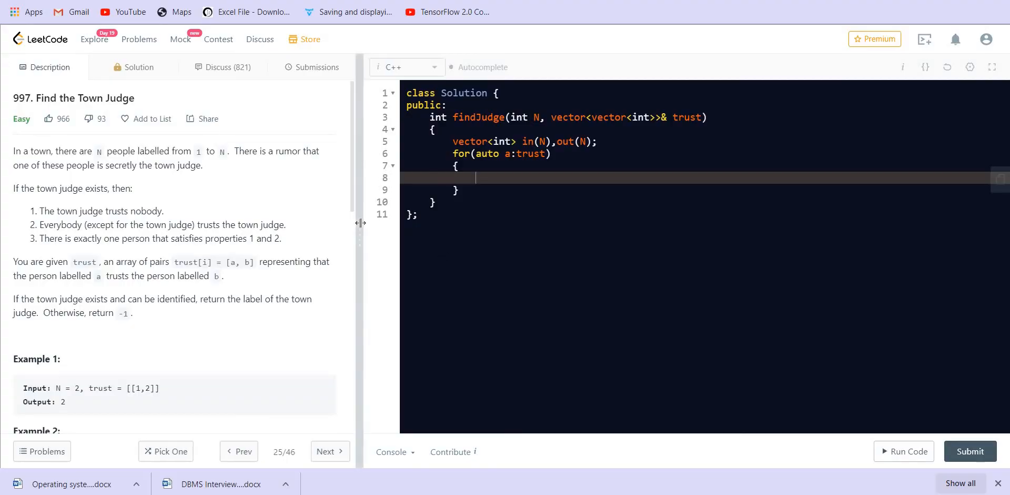
# Step: Fill the loop body with in[a[1]]++; and out[a[0]]++; for each trust pair
pyautogui.write('in[]')
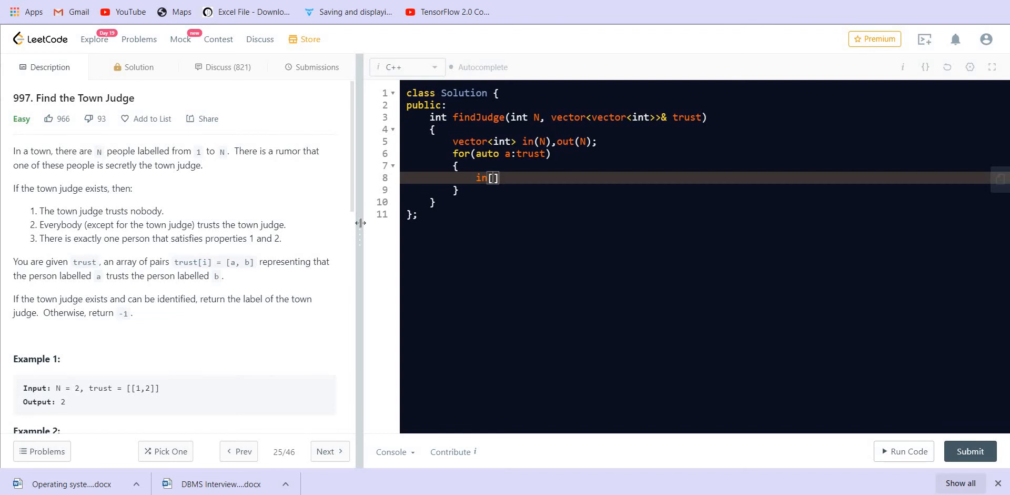
pyautogui.write('a[1')
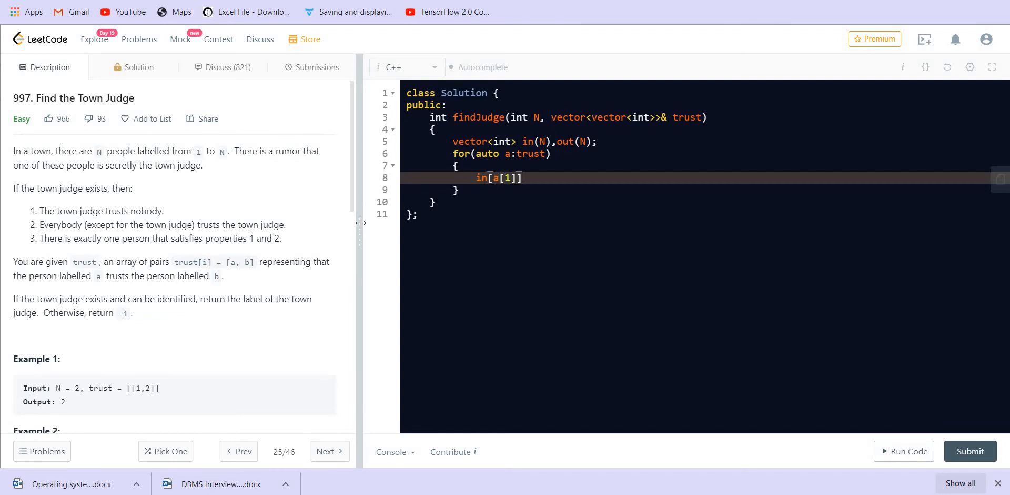
pyautogui.write('++;')
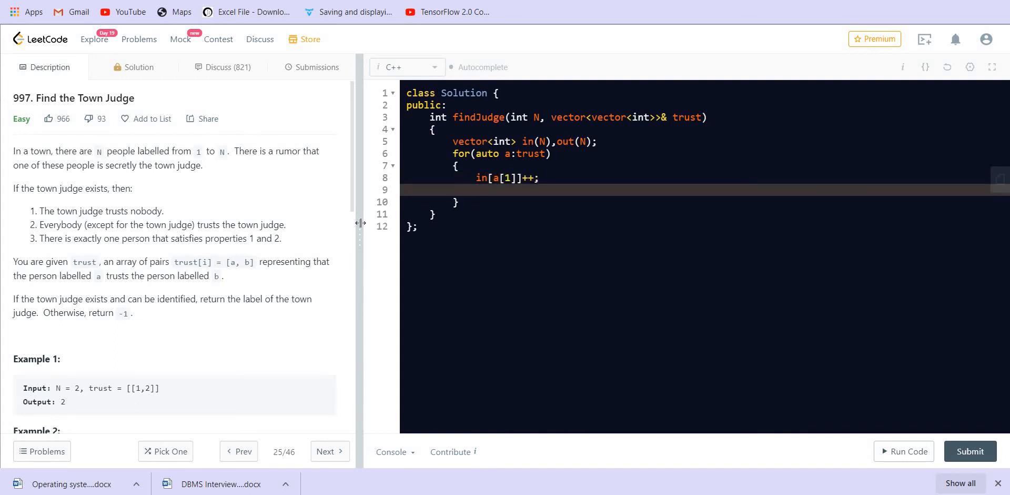
pyautogui.write('out[]')
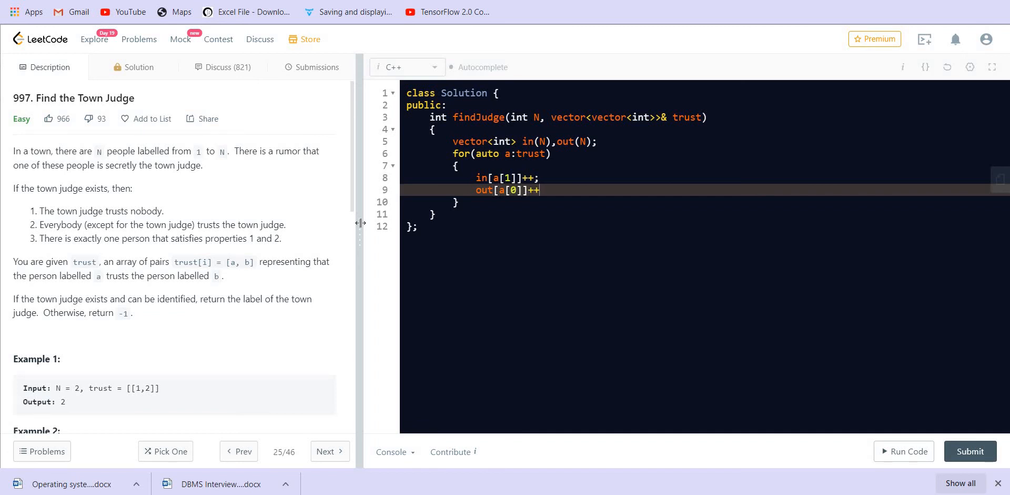
pyautogui.write(';')
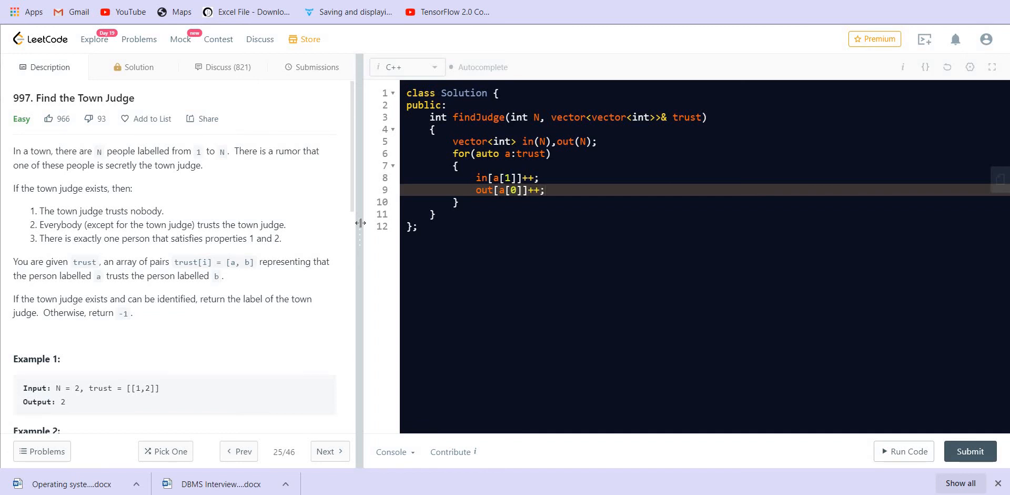
# Step: Start a second loop for(int i=1;i<=N;i++) after the counting loop
pyautogui.press('Enter')
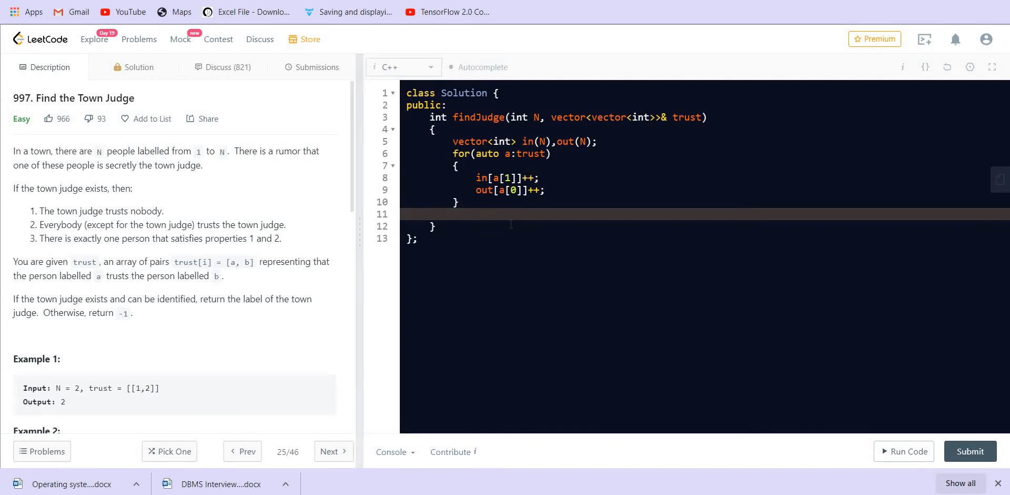
pyautogui.write('for(auto')
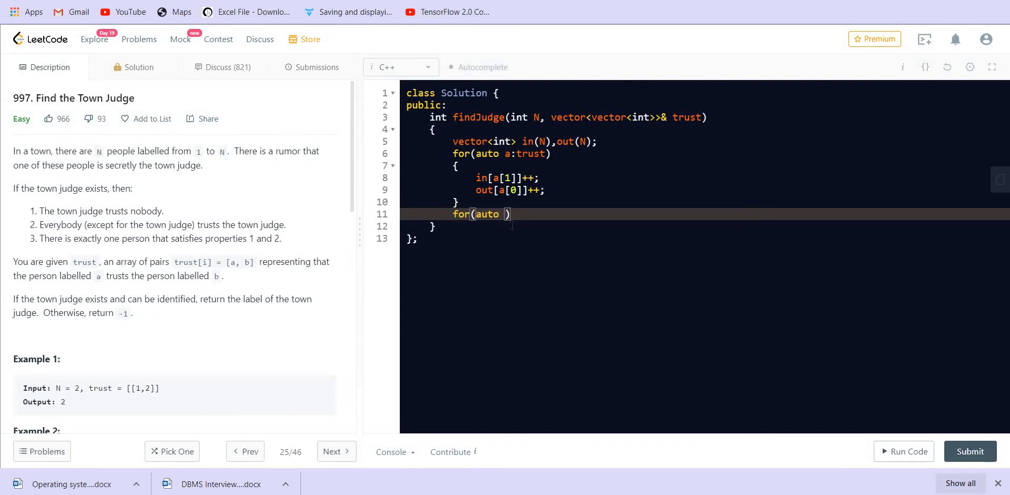
pyautogui.press('Backspace')
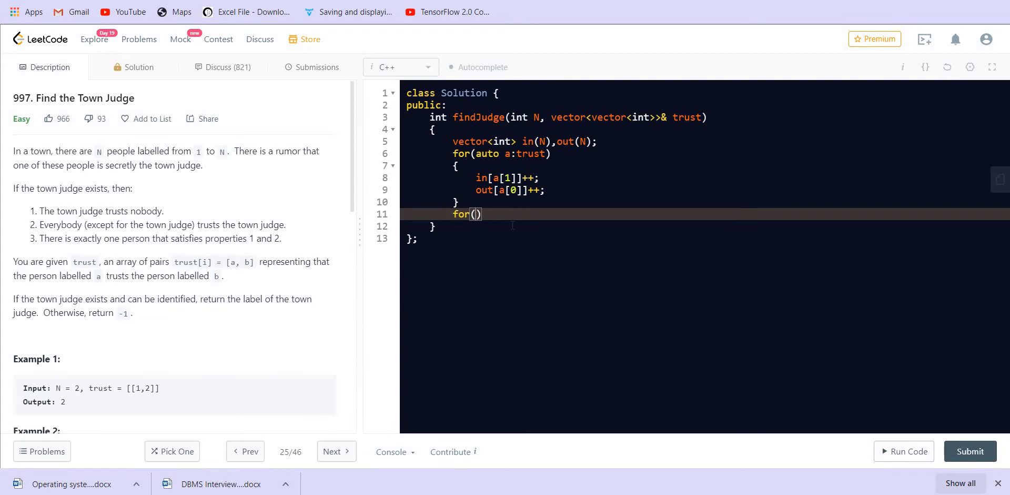
pyautogui.write('int i')
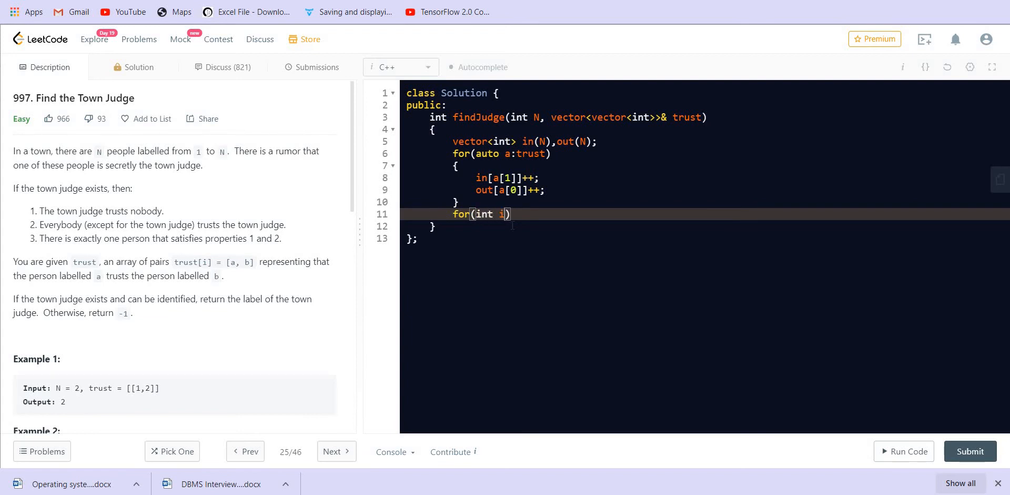
pyautogui.write('=1;i<=N;i++')
pyautogui.write('{')
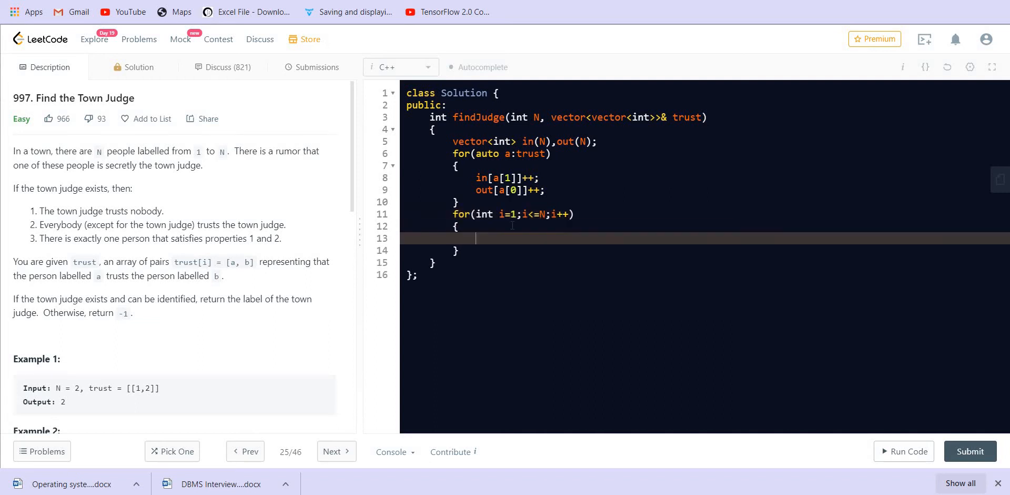
# Step: Begin an if condition on in[i-1] inside the new loop
pyautogui.write('if(')
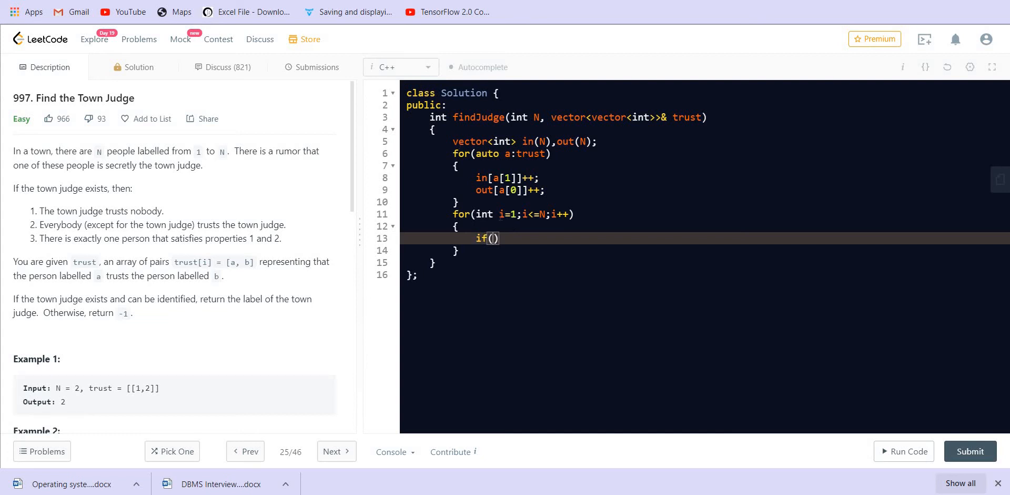
pyautogui.write('i')
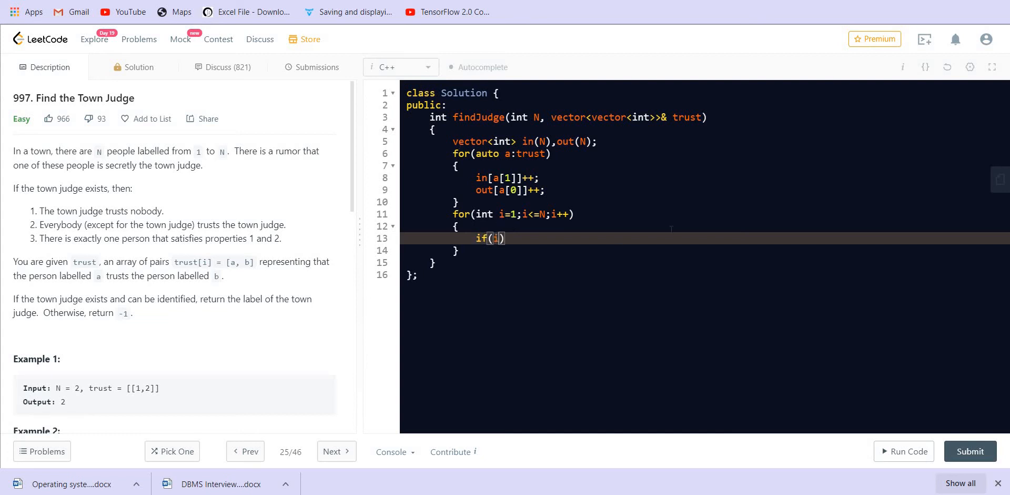
pyautogui.write('in')
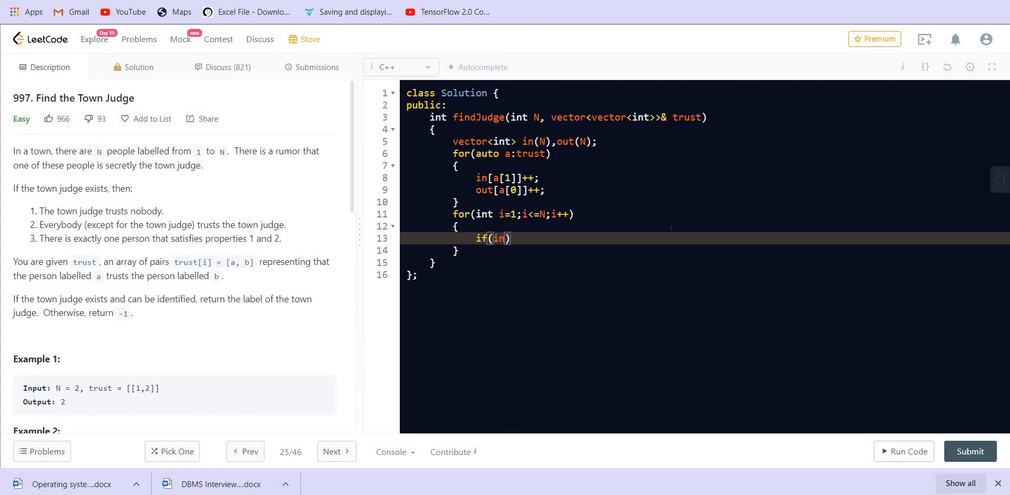
pyautogui.write('[]')
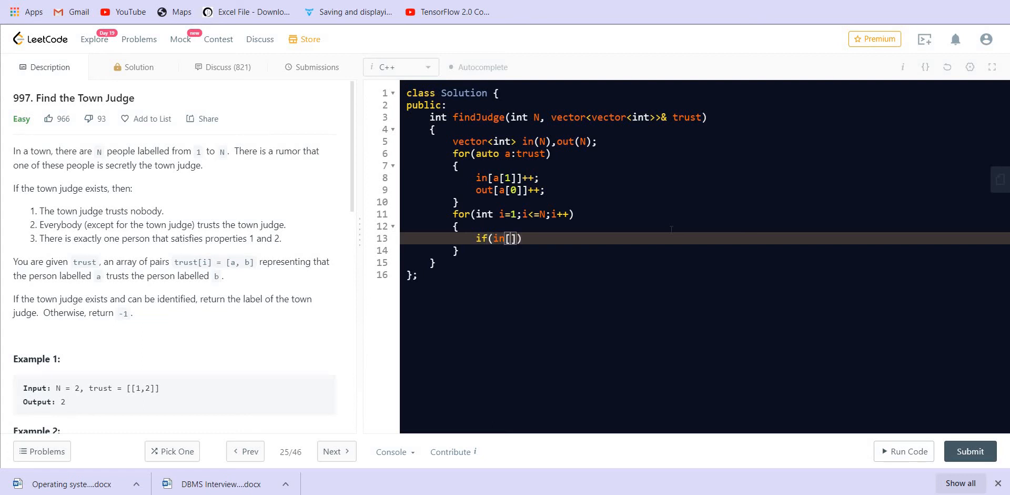
pyautogui.write('i-1')
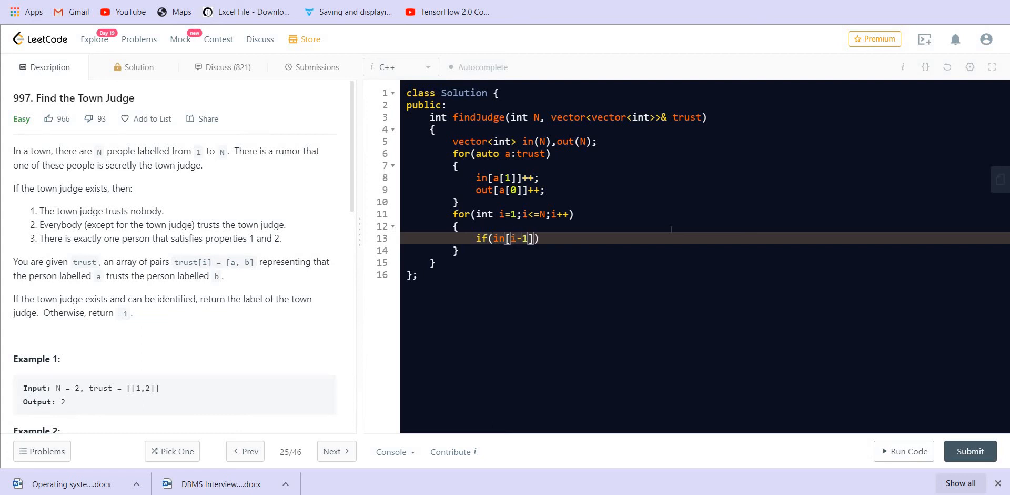
pyautogui.moveTo(398, 164)
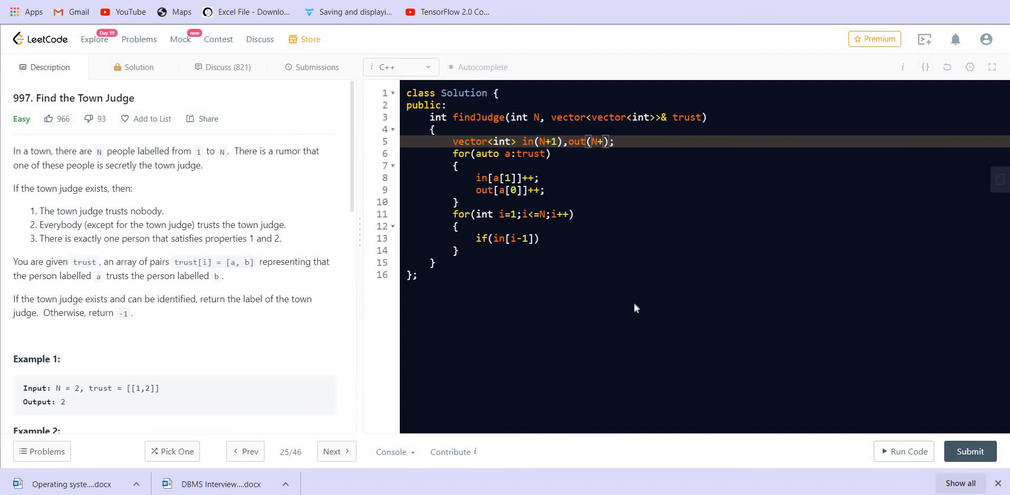
# Step: Complete the condition as if(in[i]==N-1&&out[i]==0)
pyautogui.write('1')
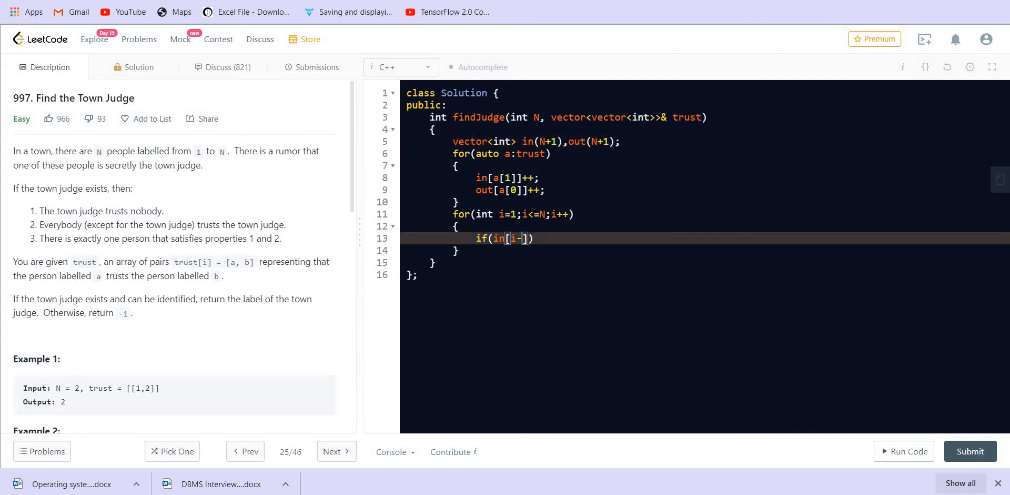
pyautogui.press('Backspace')
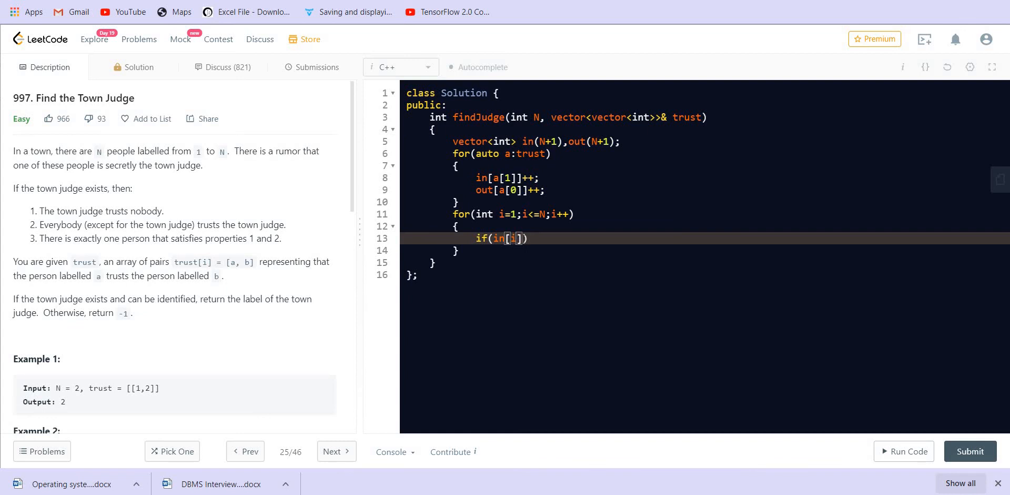
pyautogui.write('==N-1')
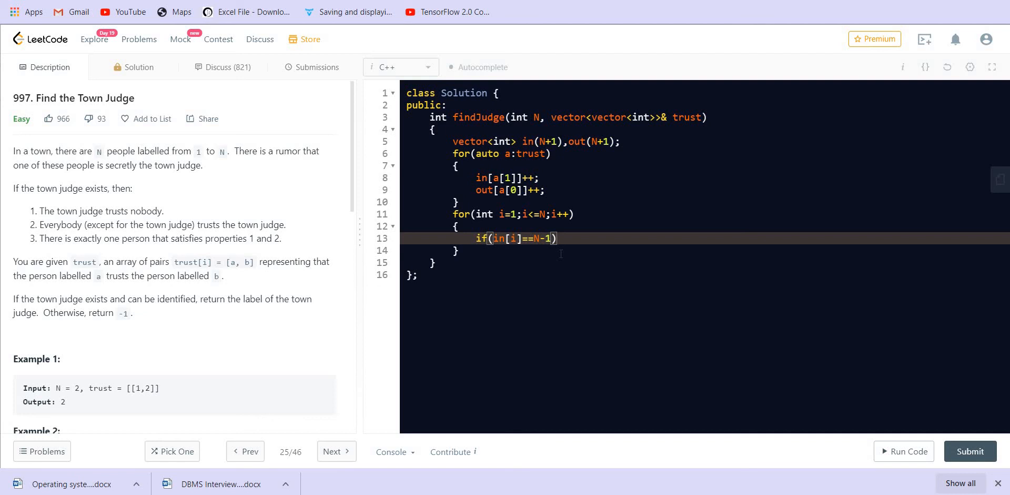
pyautogui.write('&&o')
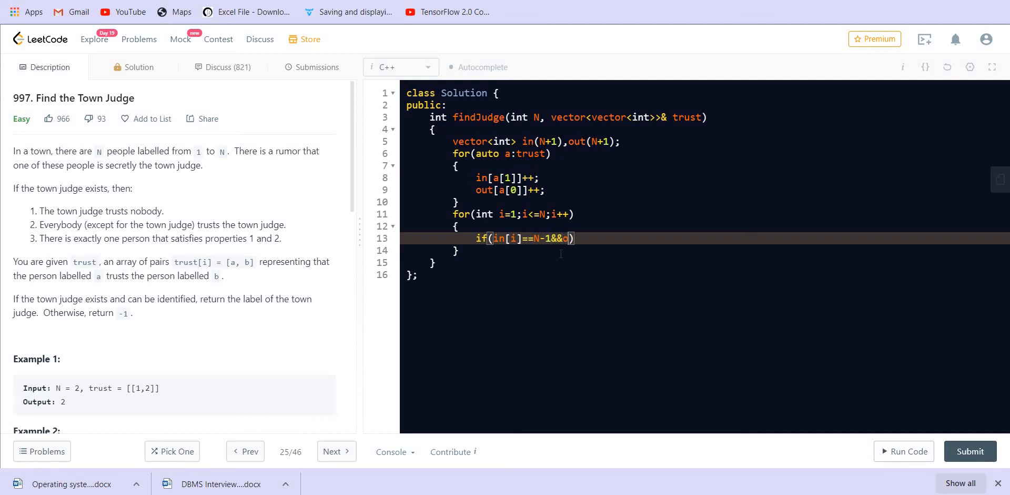
pyautogui.write('ut[i]==0')
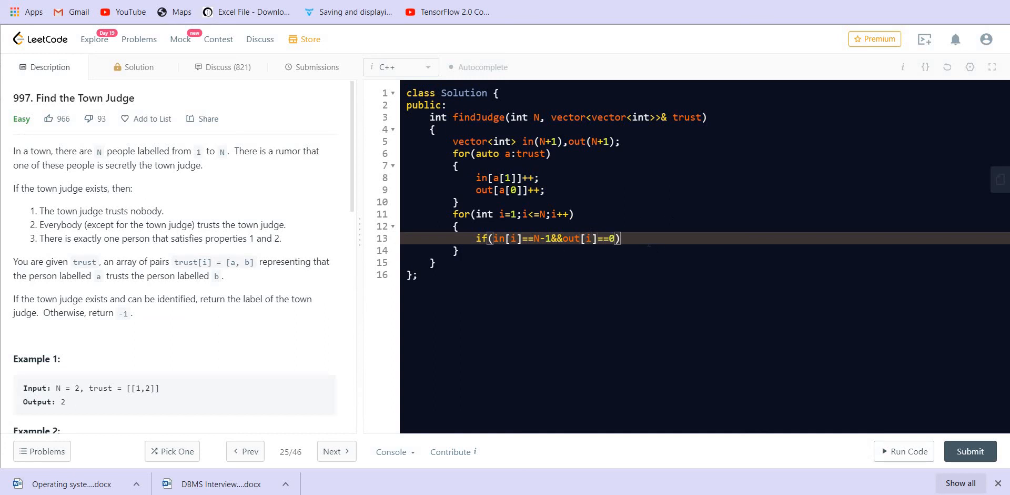
# Step: Return i when the condition holds and return -1 after the loop
pyautogui.write('return')
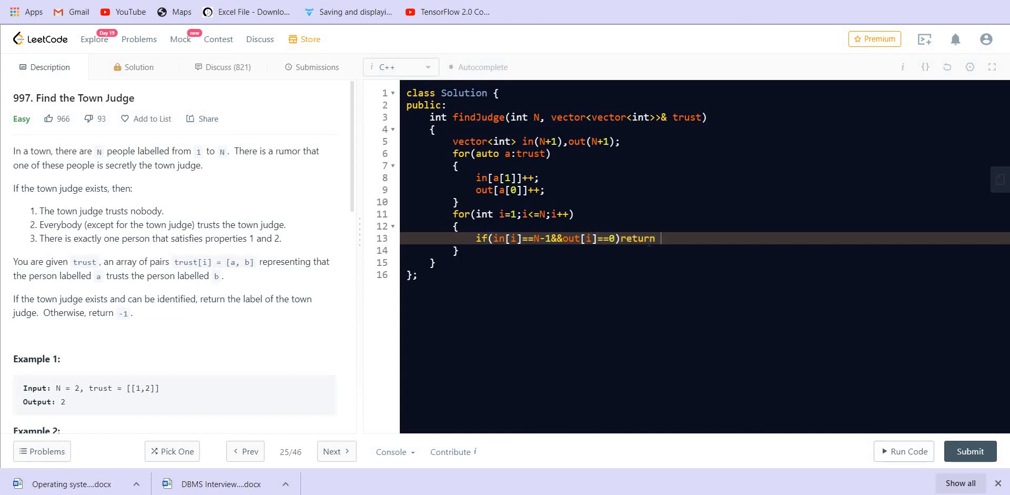
pyautogui.write('i;')
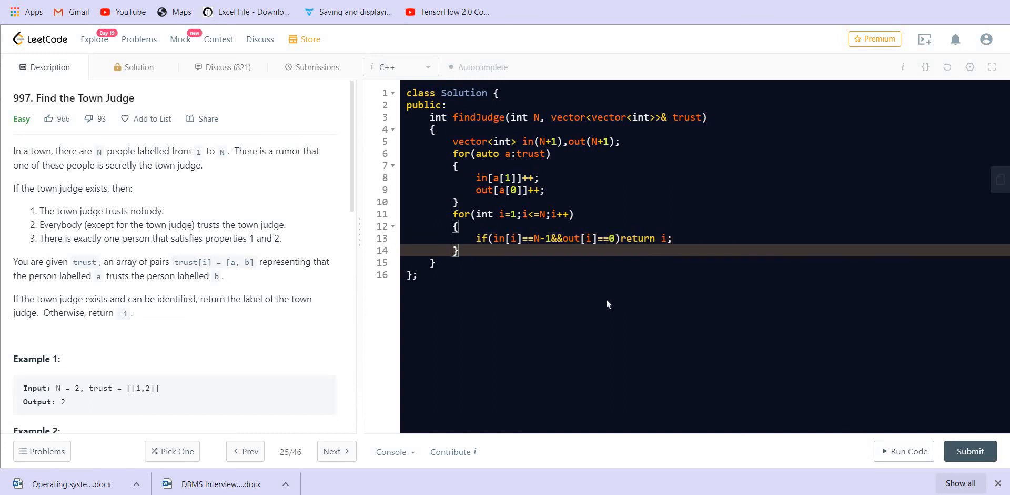
pyautogui.write('return -1')
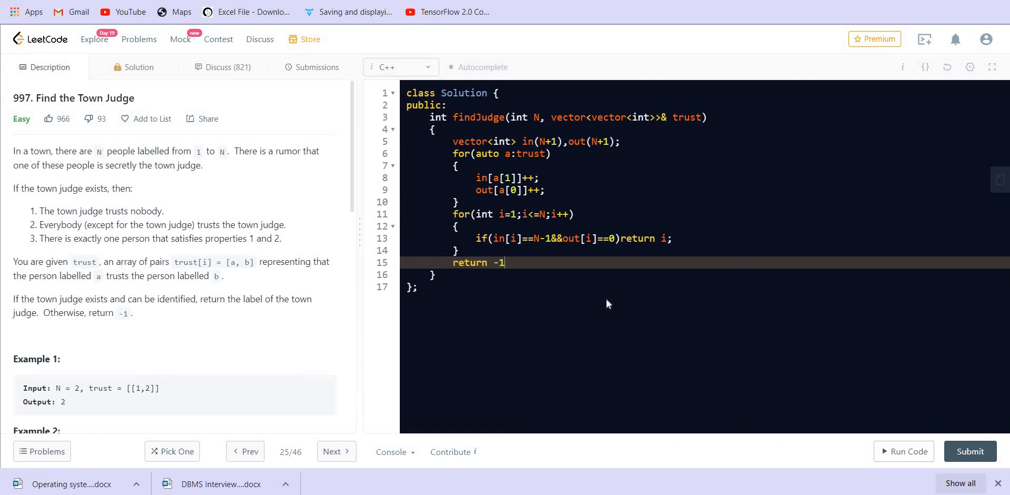
pyautogui.write(';')
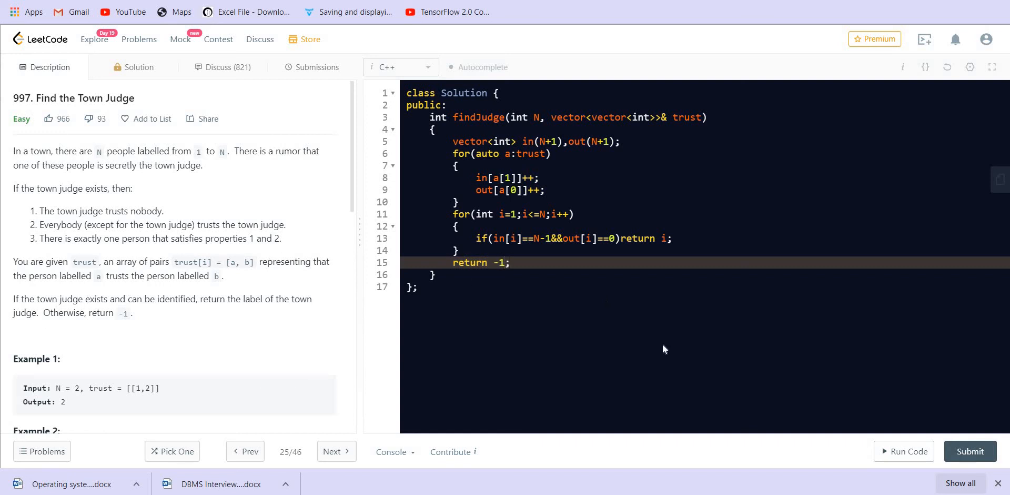
# Step: Run the solution on the sample case, get Accepted with output 2, and place the cursor atop the function
pyautogui.click(903, 450)
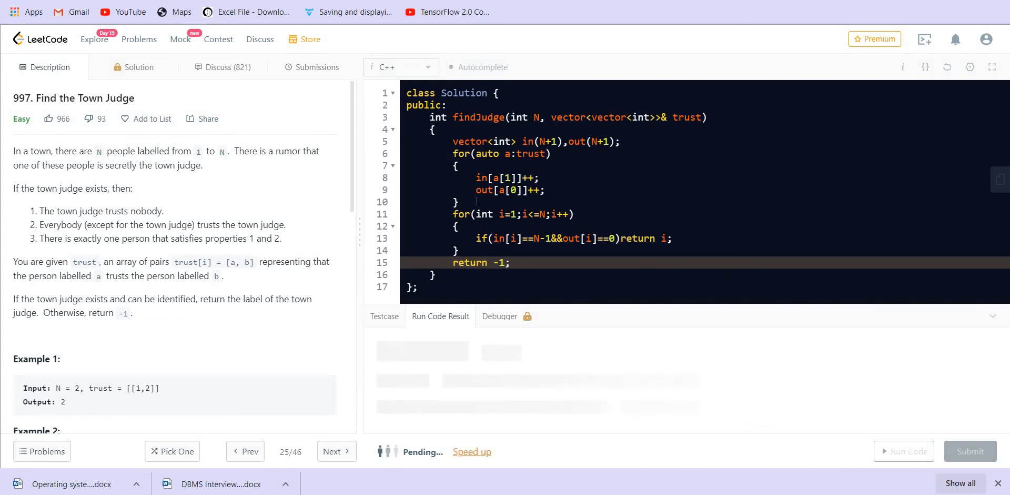
pyautogui.click(903, 451)
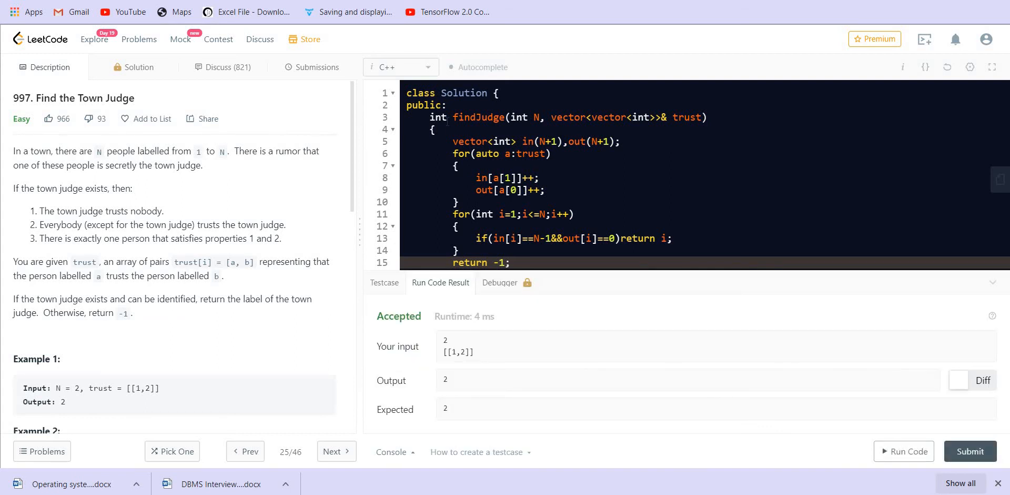
pyautogui.moveTo(625, 136)
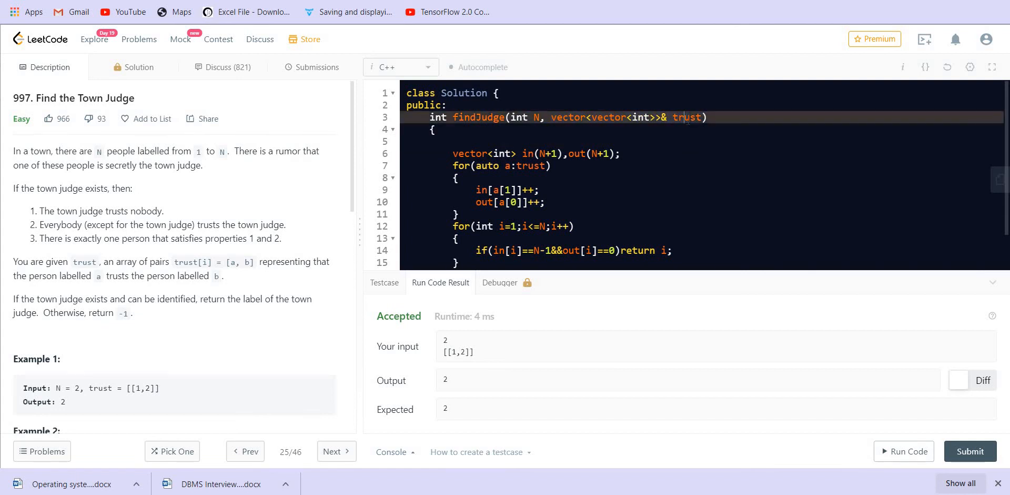
# Step: Add the edge case if(N==1)return 1; at the top and submit the solution
pyautogui.click(458, 142)
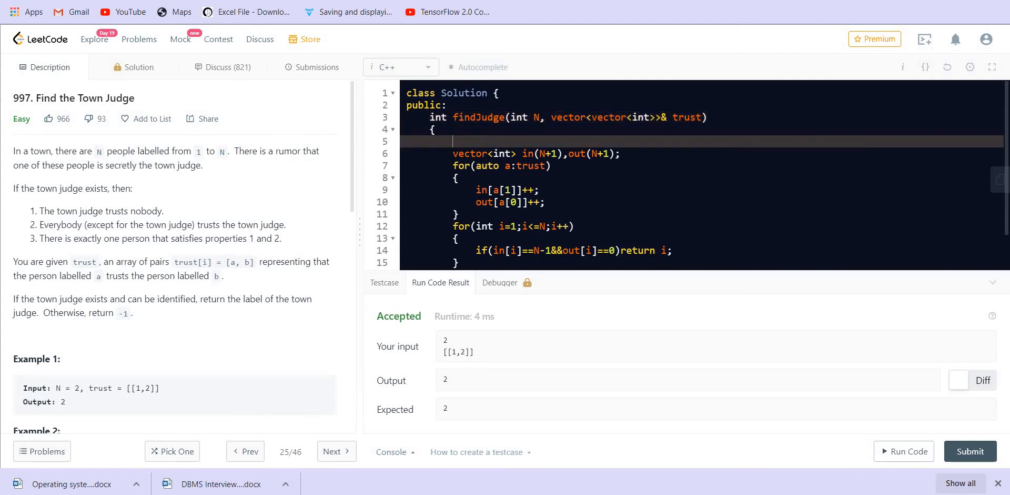
pyautogui.write('if(N)')
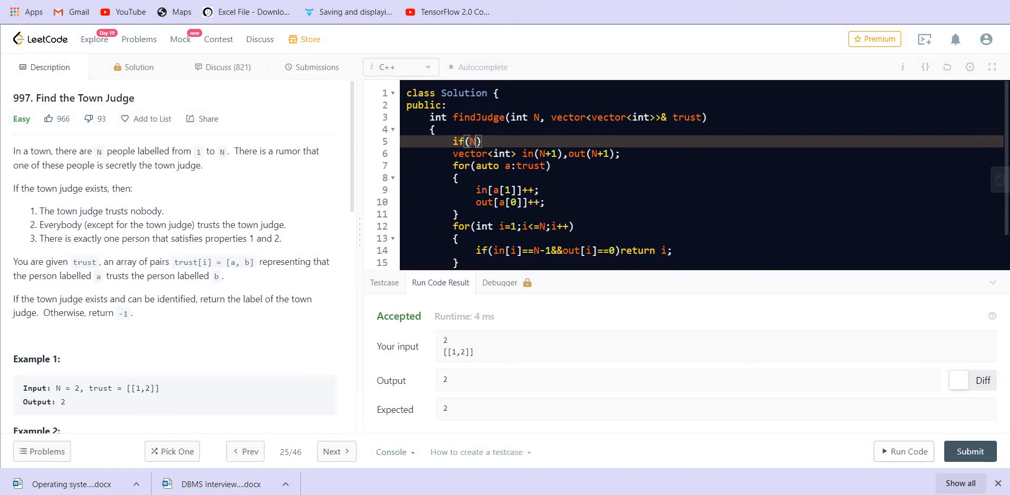
pyautogui.write('==1')
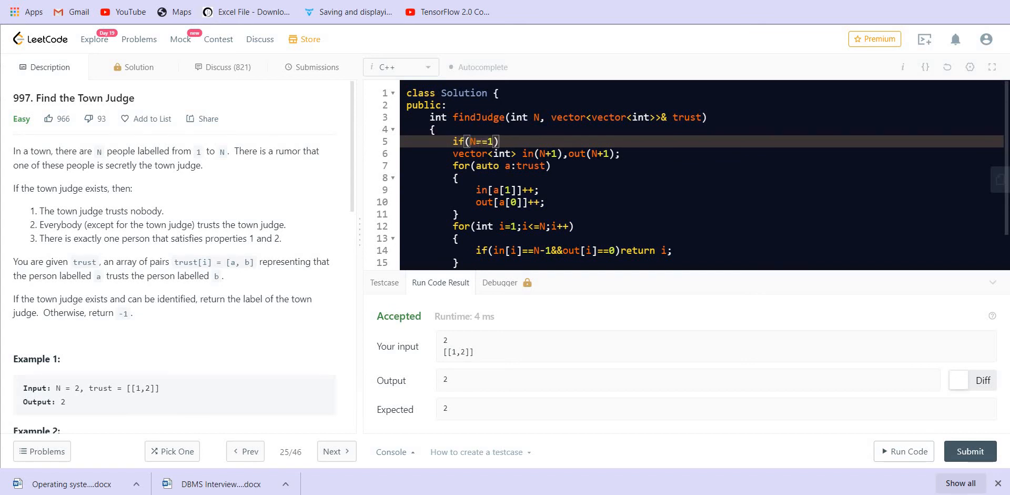
pyautogui.write('return 1;')
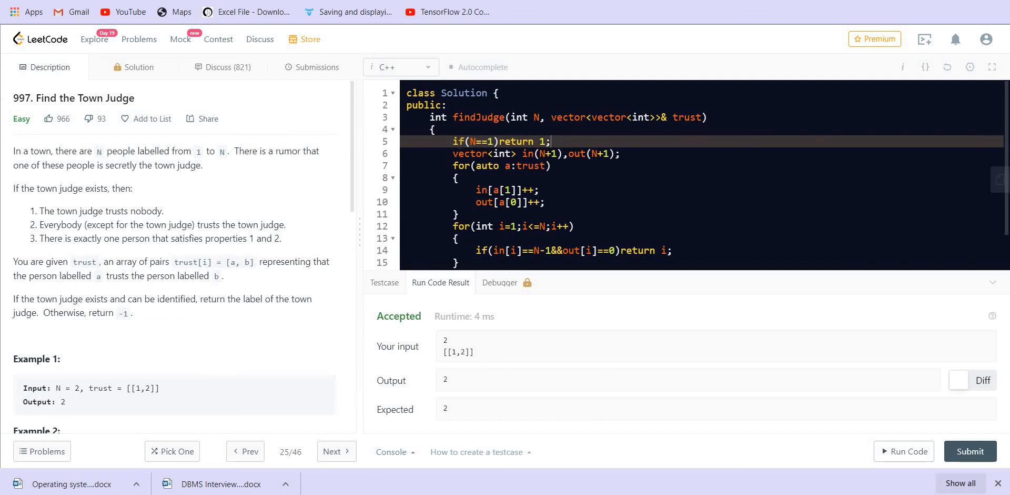
pyautogui.click(318, 68)
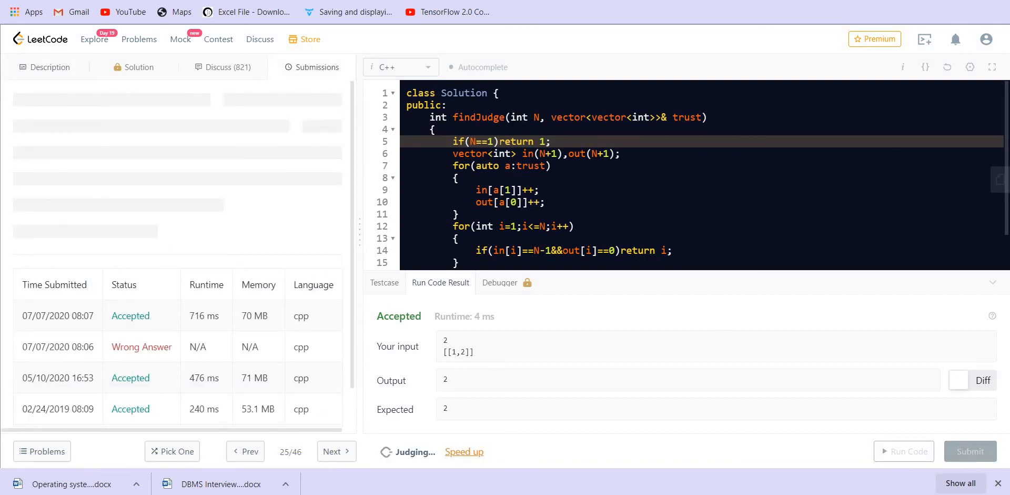
# Step: Review the Success result (584 ms, 69 MB) and scroll through the submitted code
pyautogui.click(970, 451)
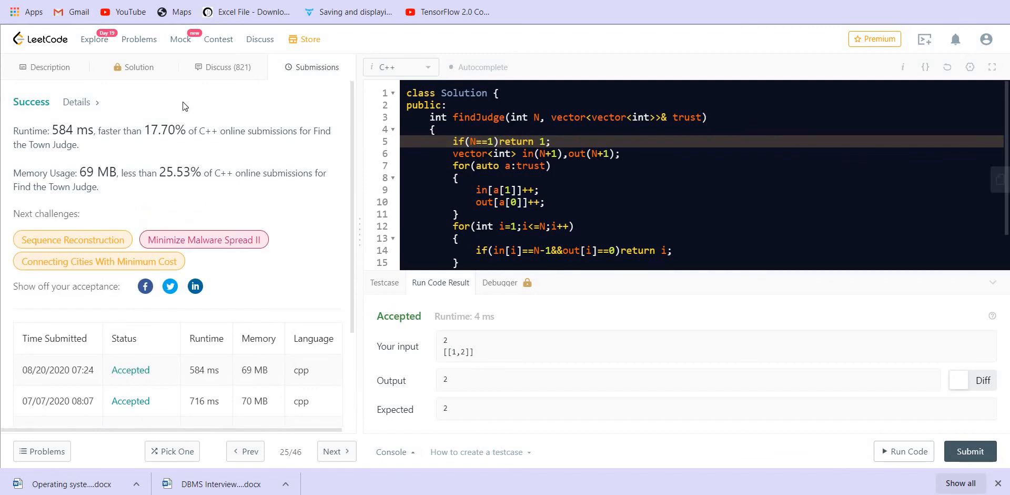
pyautogui.moveTo(420, 177)
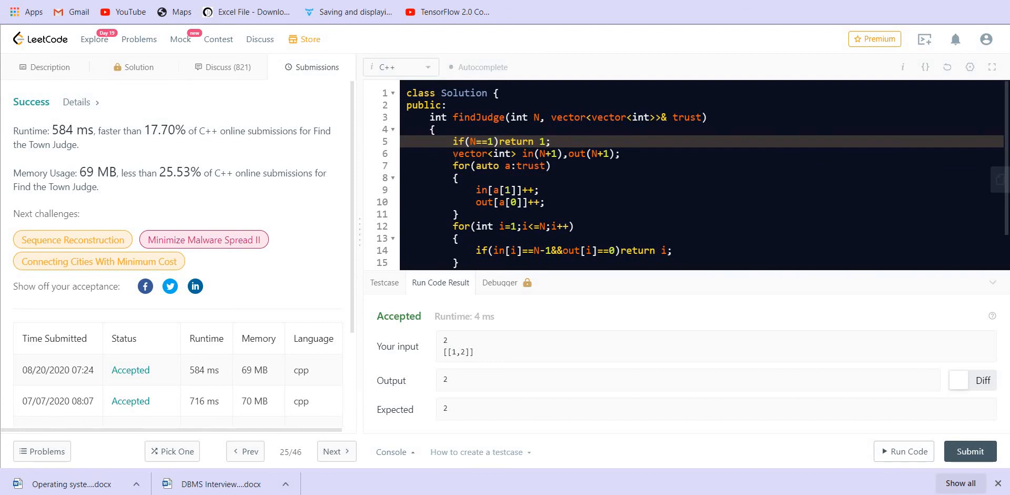
pyautogui.moveTo(453, 156)
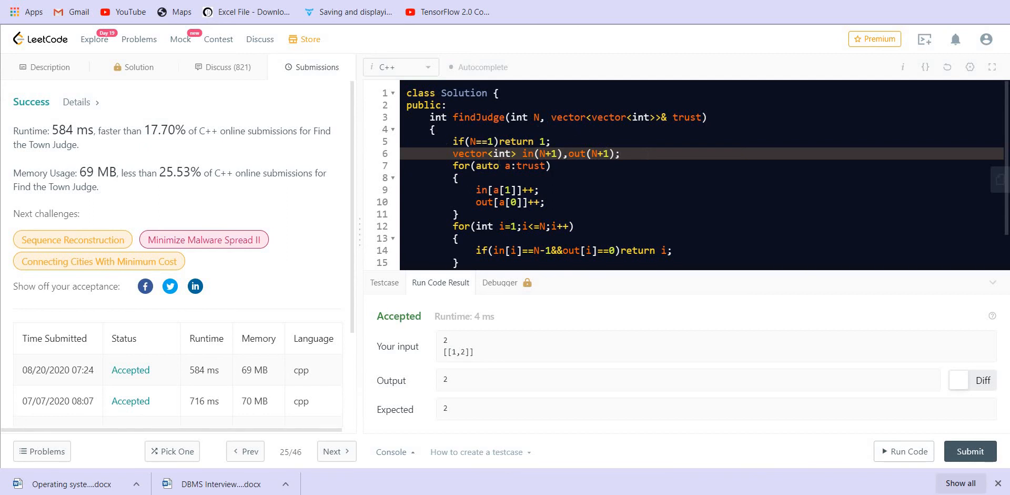
pyautogui.scroll(-3)
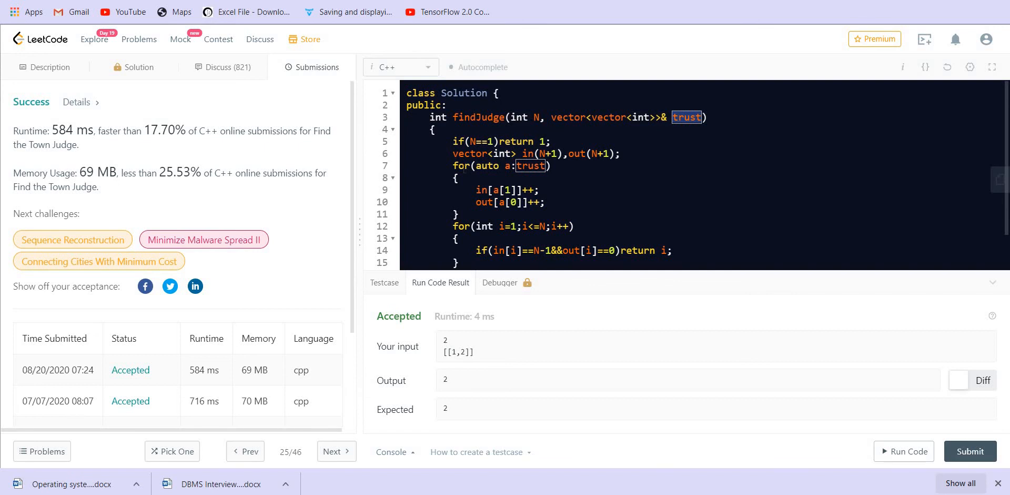
pyautogui.moveTo(454, 171)
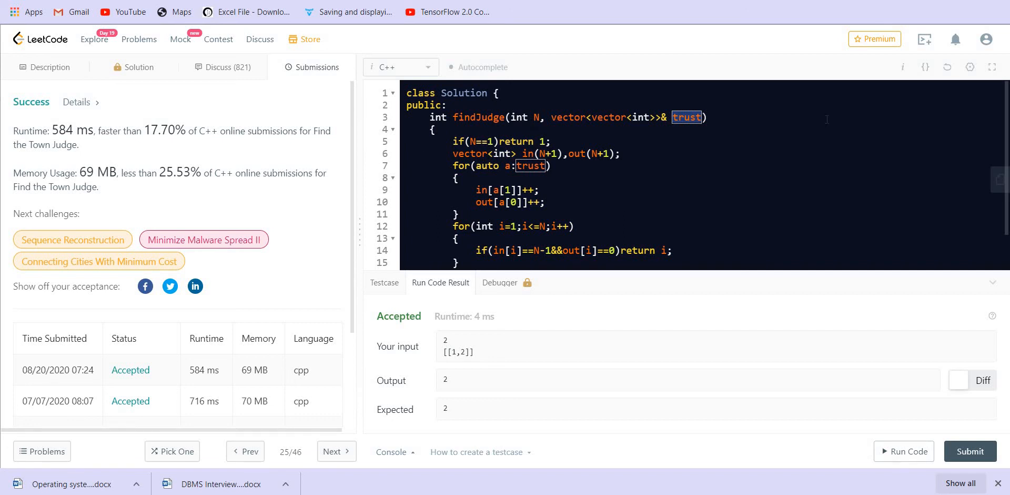
pyautogui.scroll(-3)
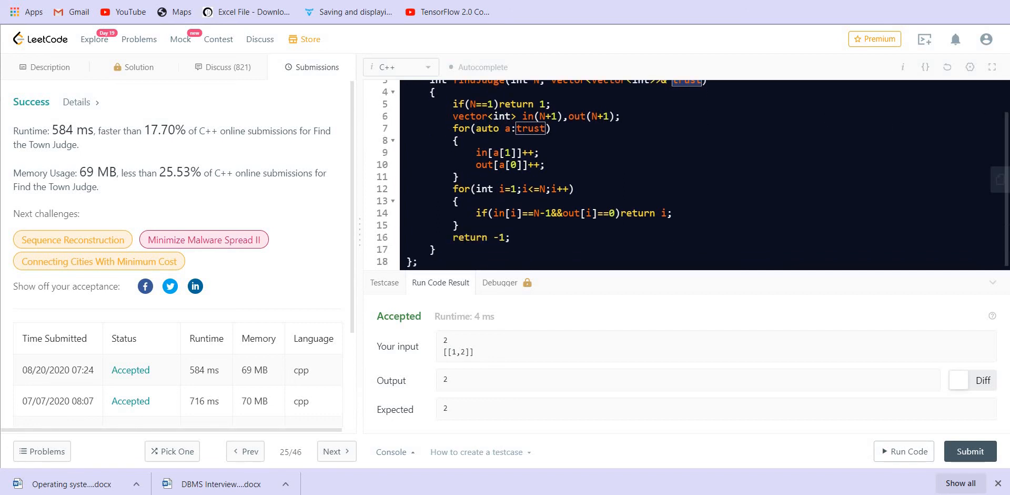